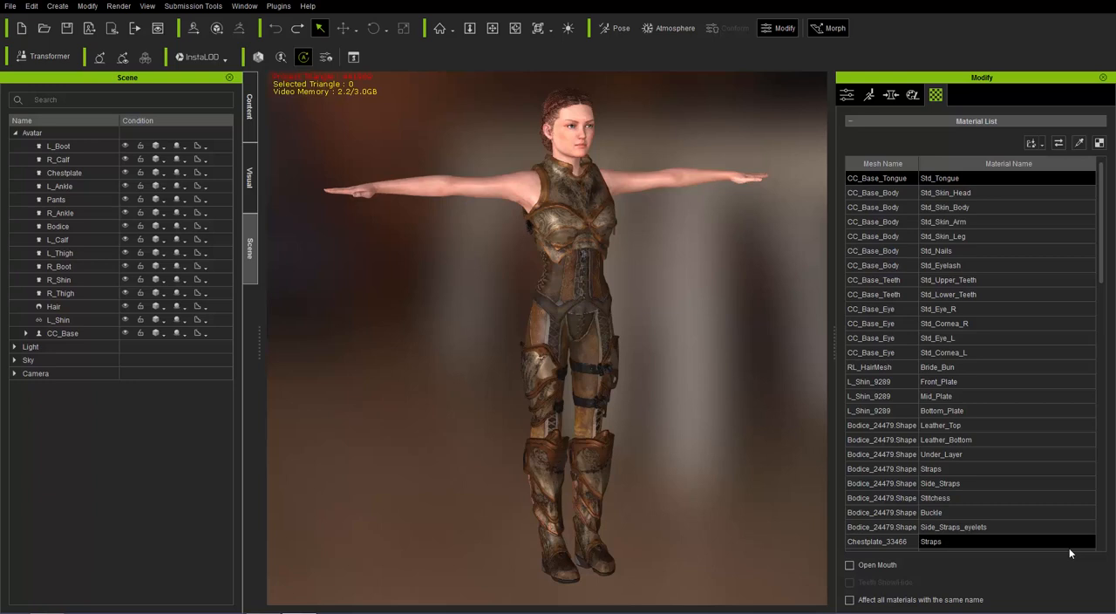
mouse_move(851, 499)
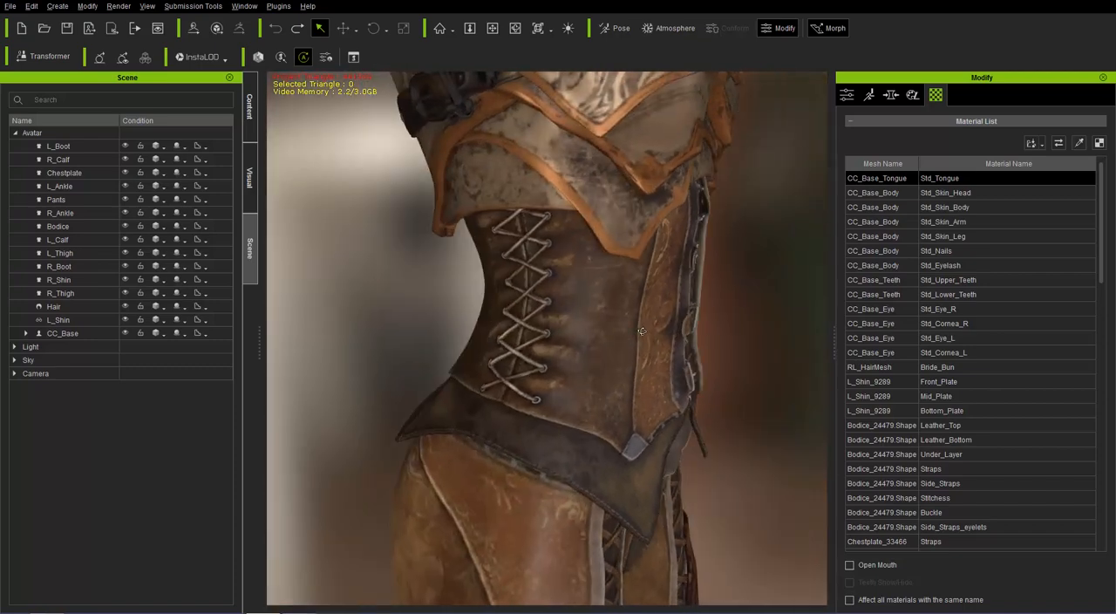
- Select the Bodice and orbit to view its front buckles and laced sides
click(58, 227)
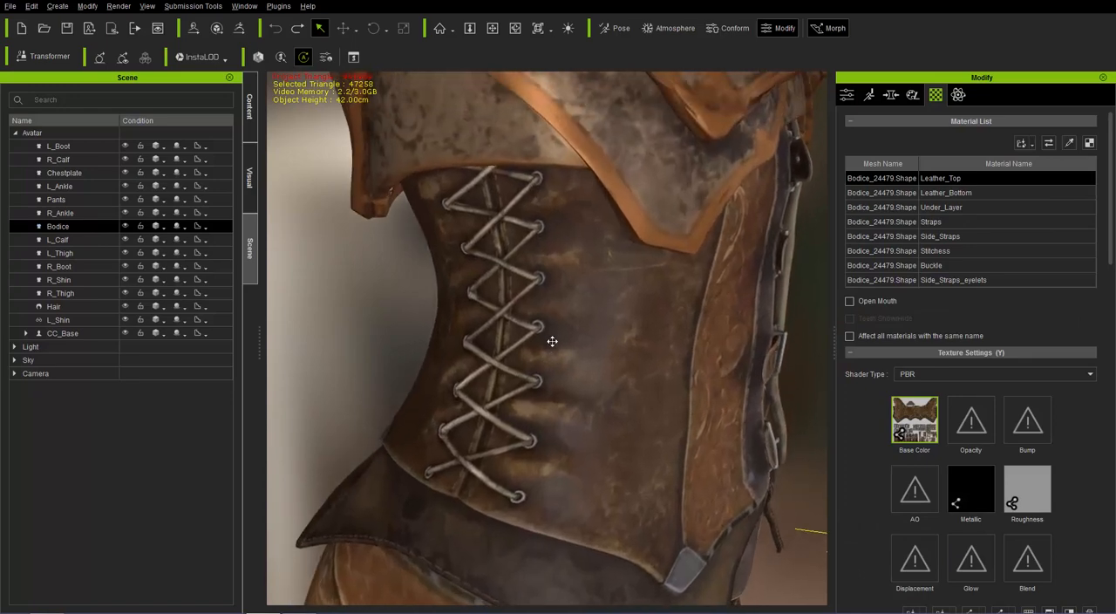
drag(550, 342, 363, 368)
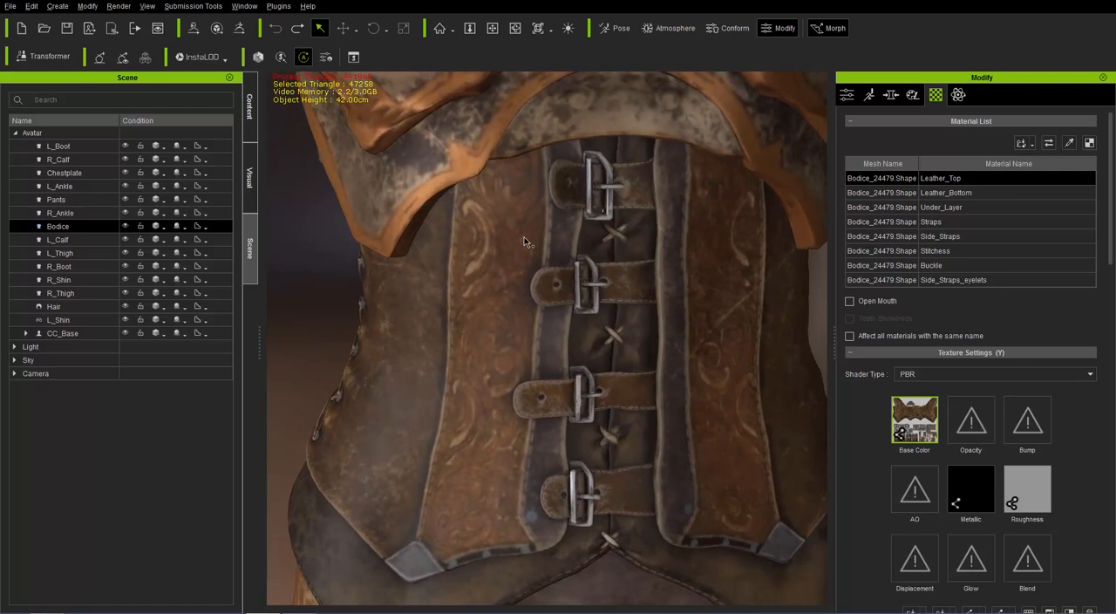
drag(523, 241, 782, 249)
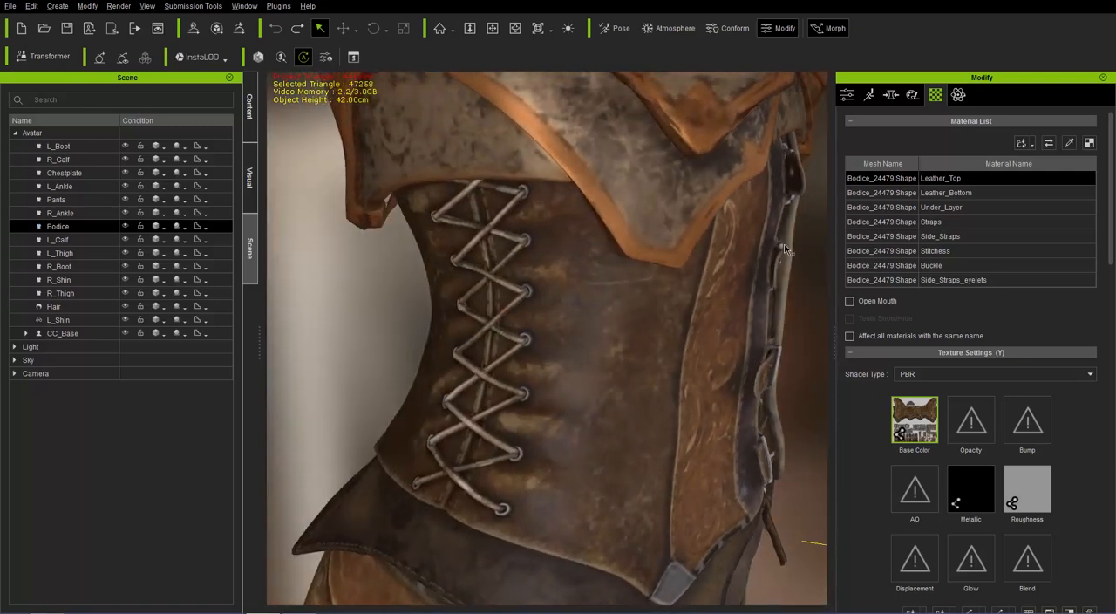
drag(610, 349, 462, 370)
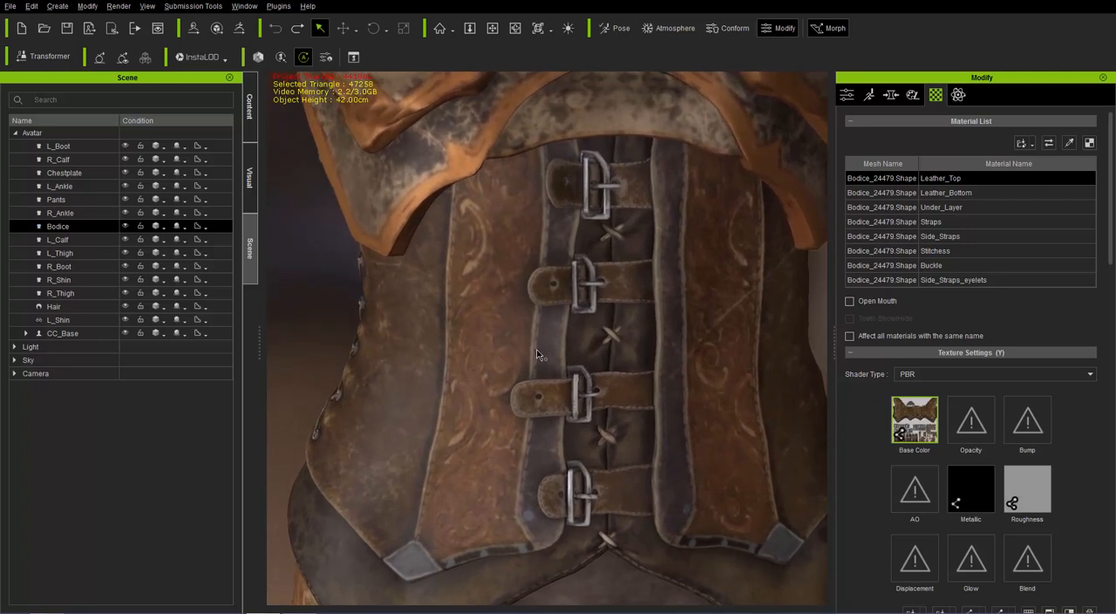
mouse_move(583, 306)
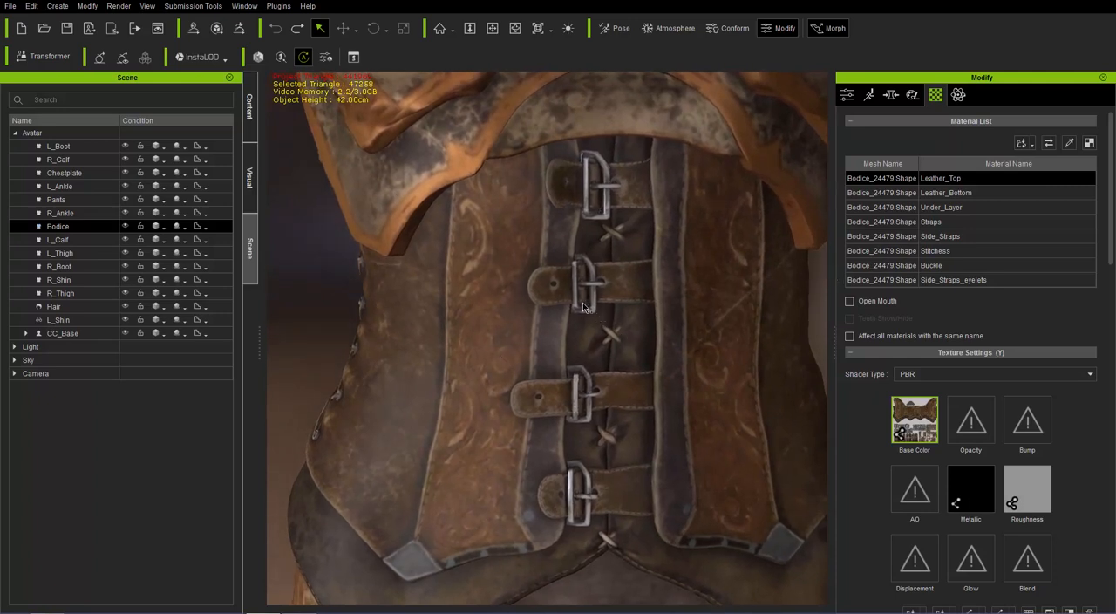
mouse_move(1078, 239)
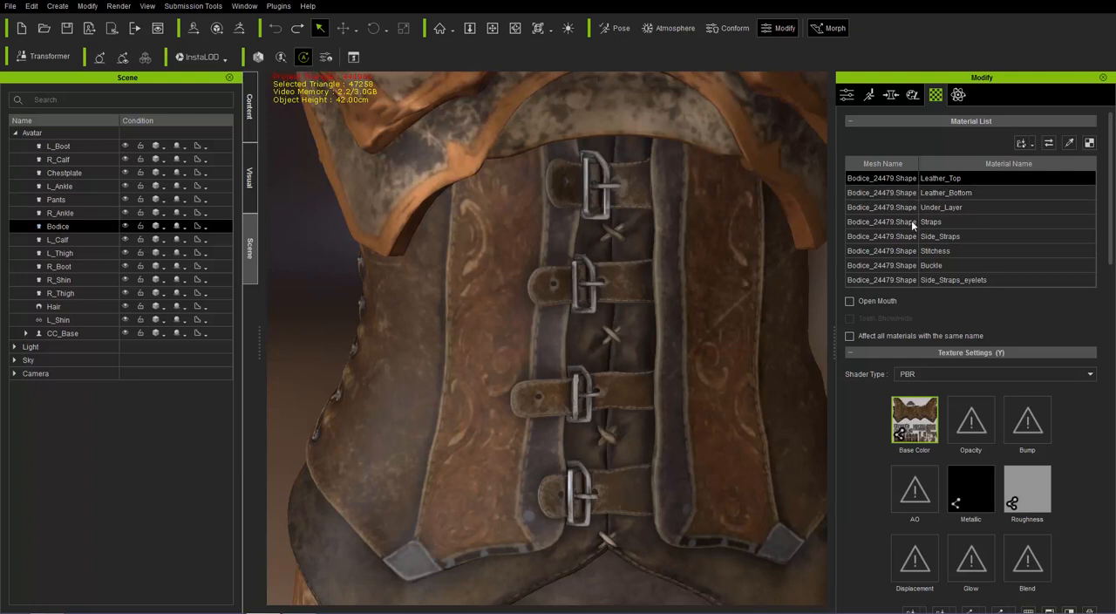
- Browse the Side_Straps and Straps materials, then return to Leather_Top
click(940, 237)
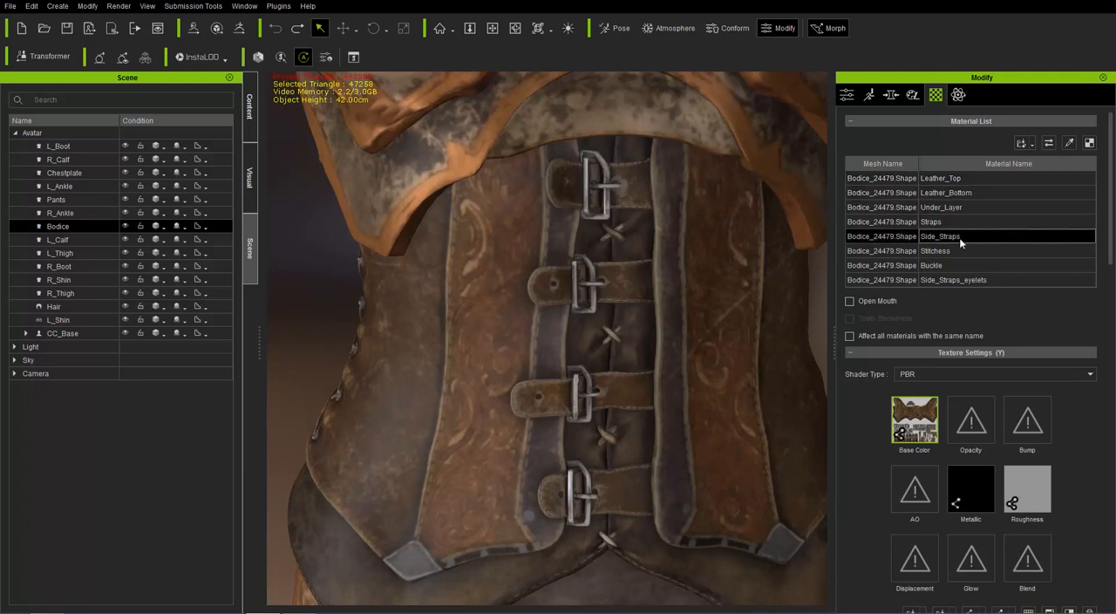
click(959, 251)
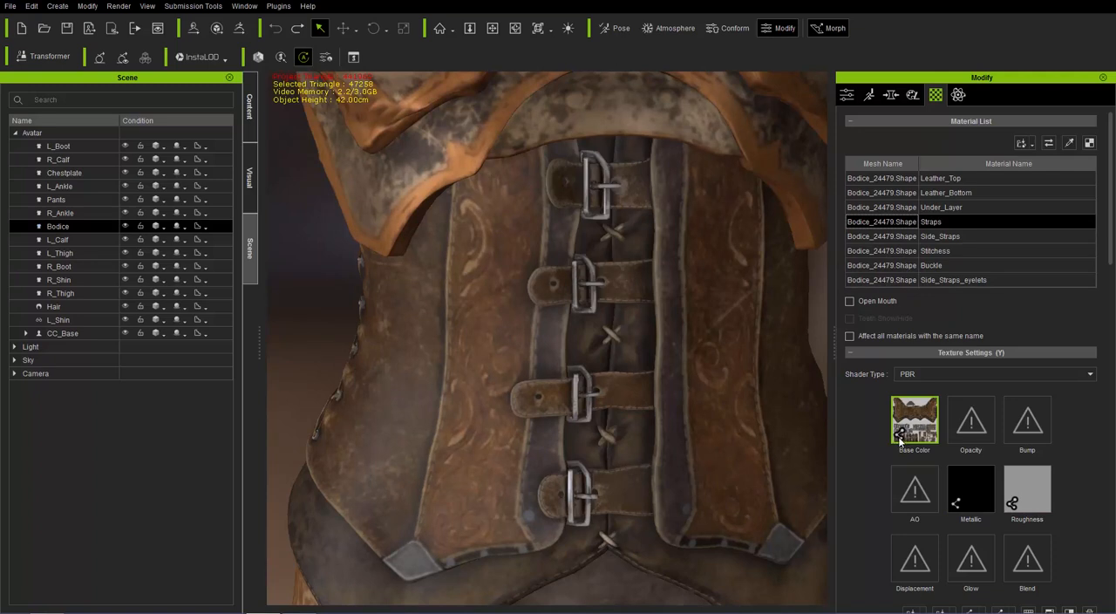
click(941, 207)
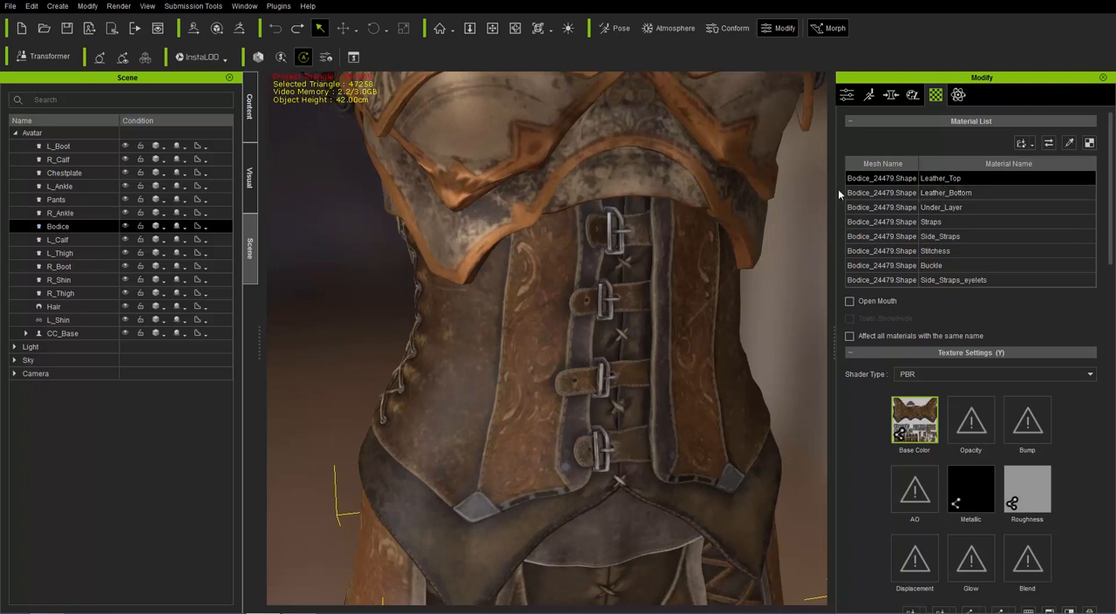
mouse_move(362, 136)
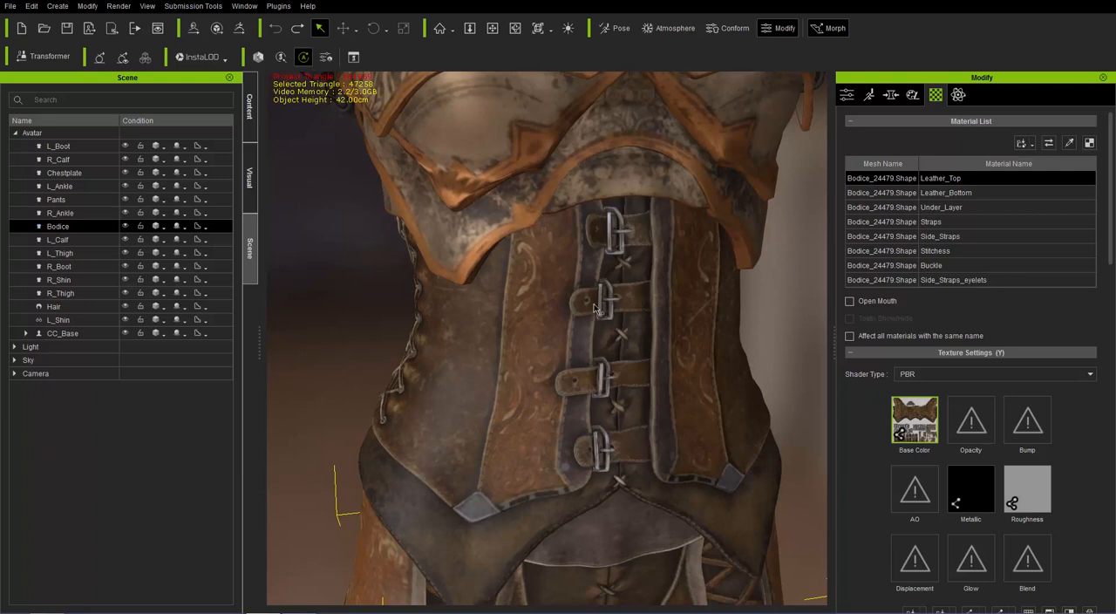
mouse_move(405, 131)
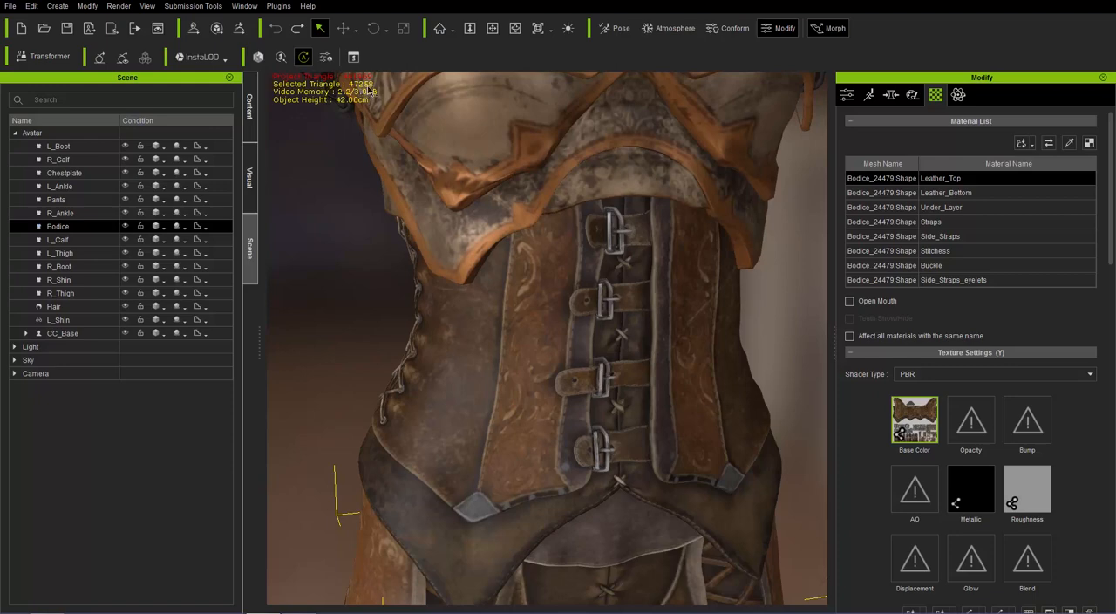
mouse_move(443, 383)
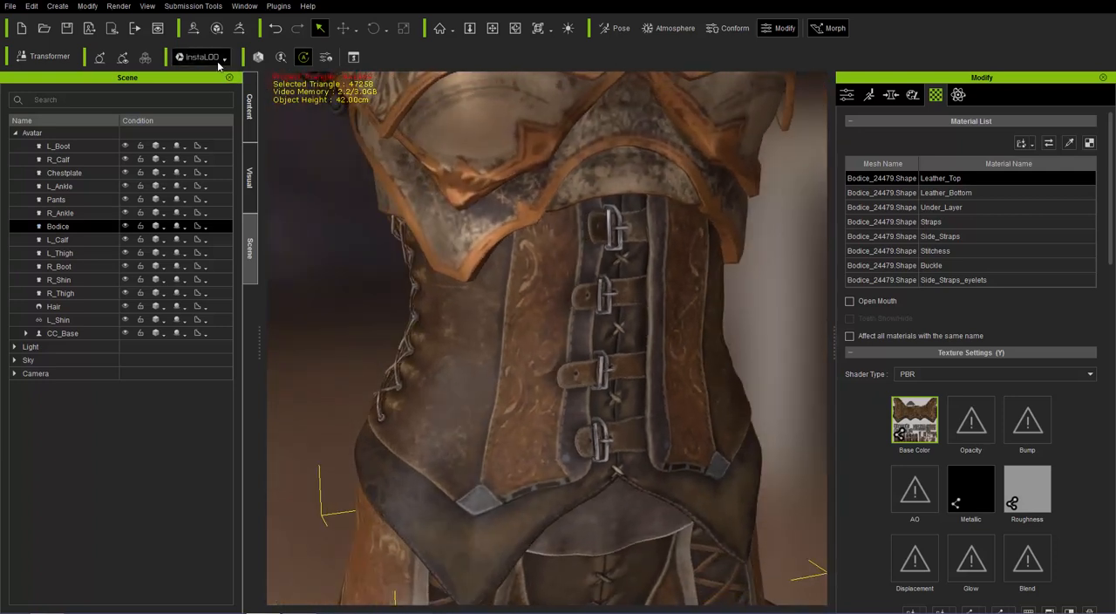
- Bring up InstaLOD's Polygon Reduction Object settings targeting 2000 faces
click(202, 56)
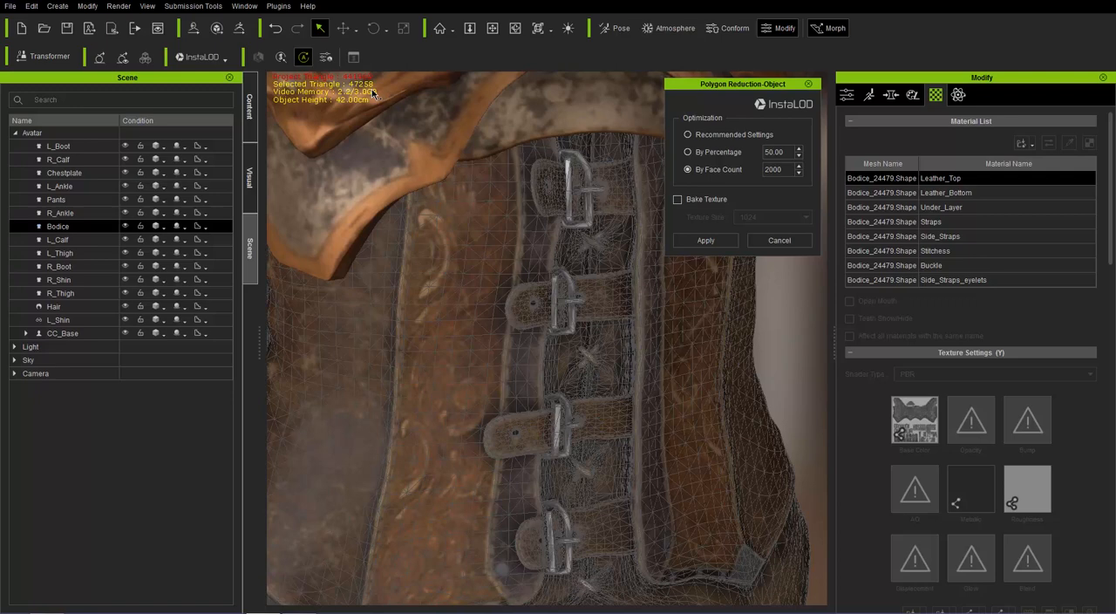
mouse_move(596, 195)
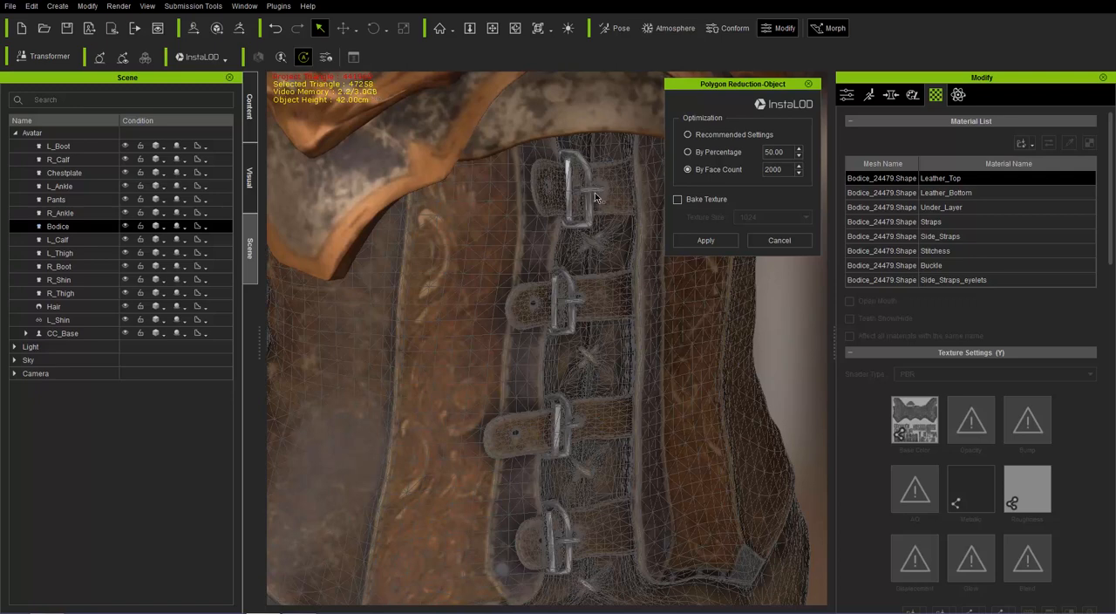
mouse_move(571, 296)
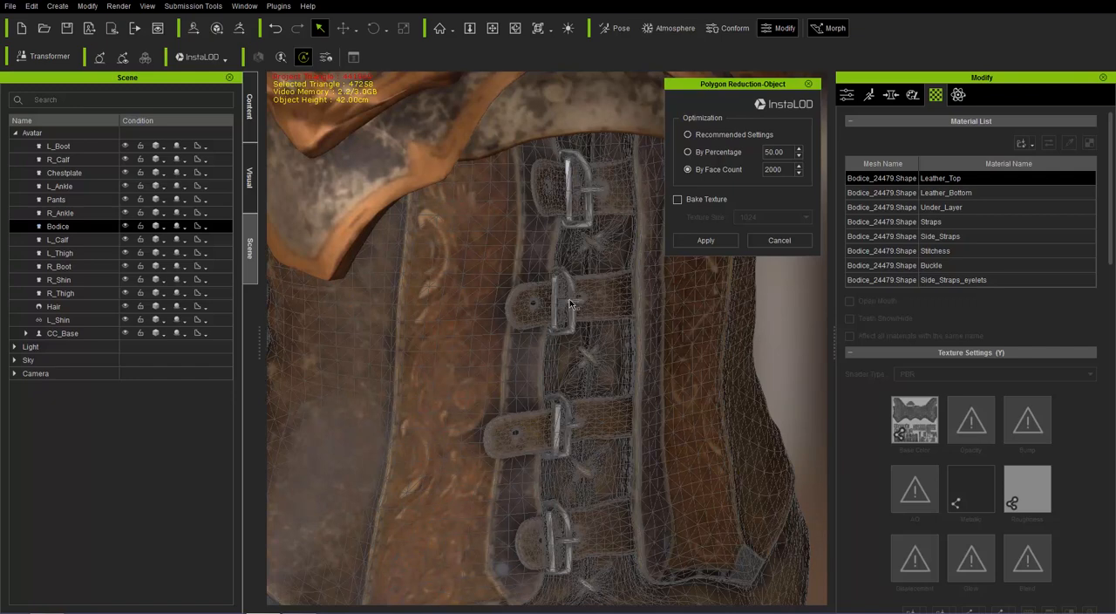
mouse_move(521, 439)
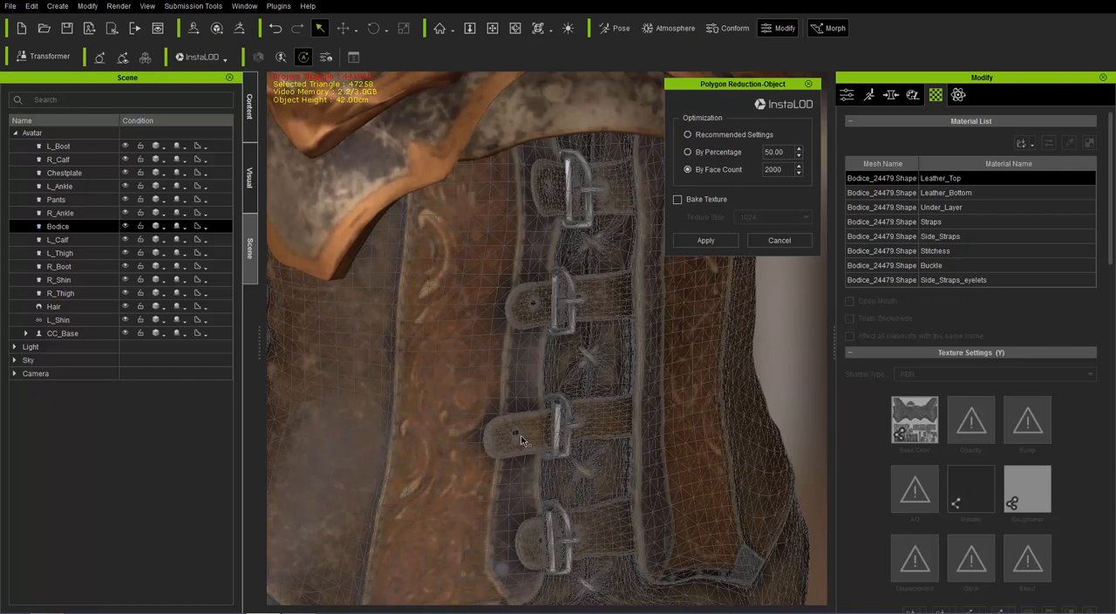
mouse_move(545, 436)
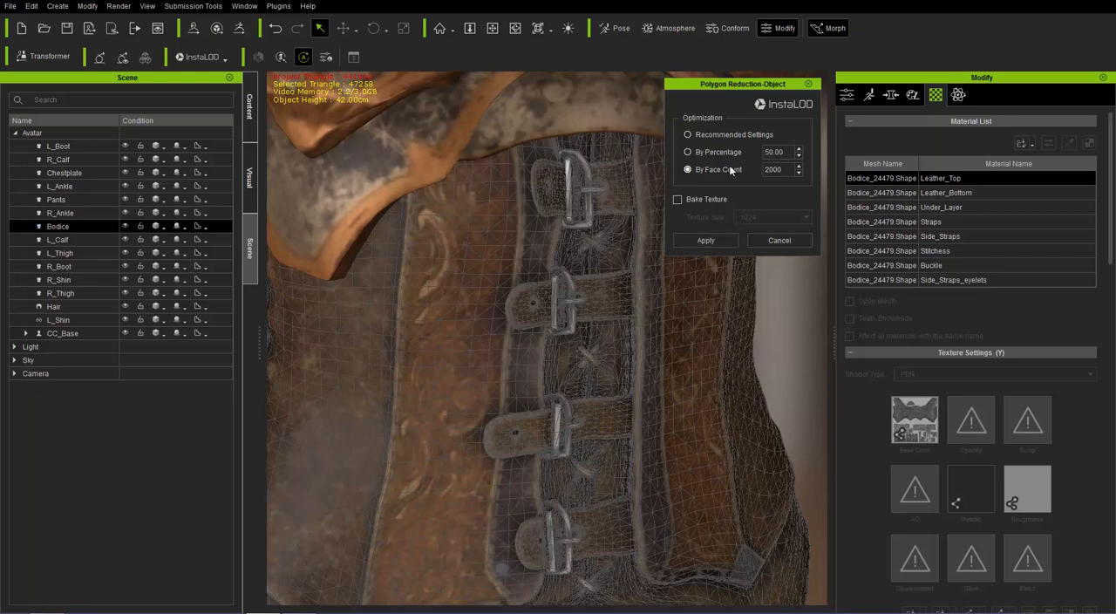
mouse_move(714, 183)
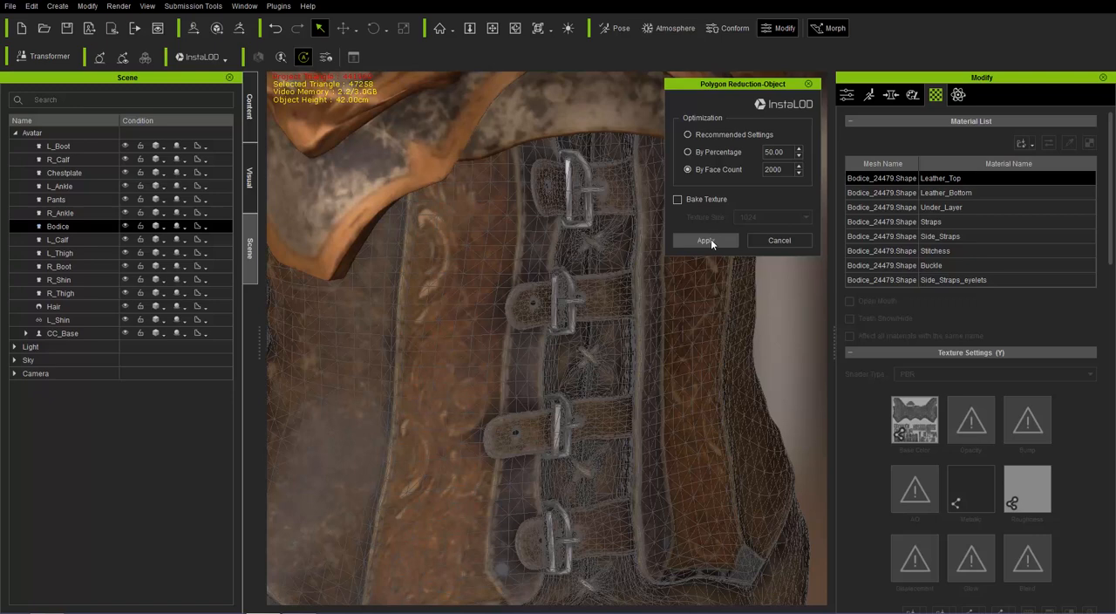
- Apply the reduction to produce the 2000-face bodice and inspect its simplified buckle area
click(706, 240)
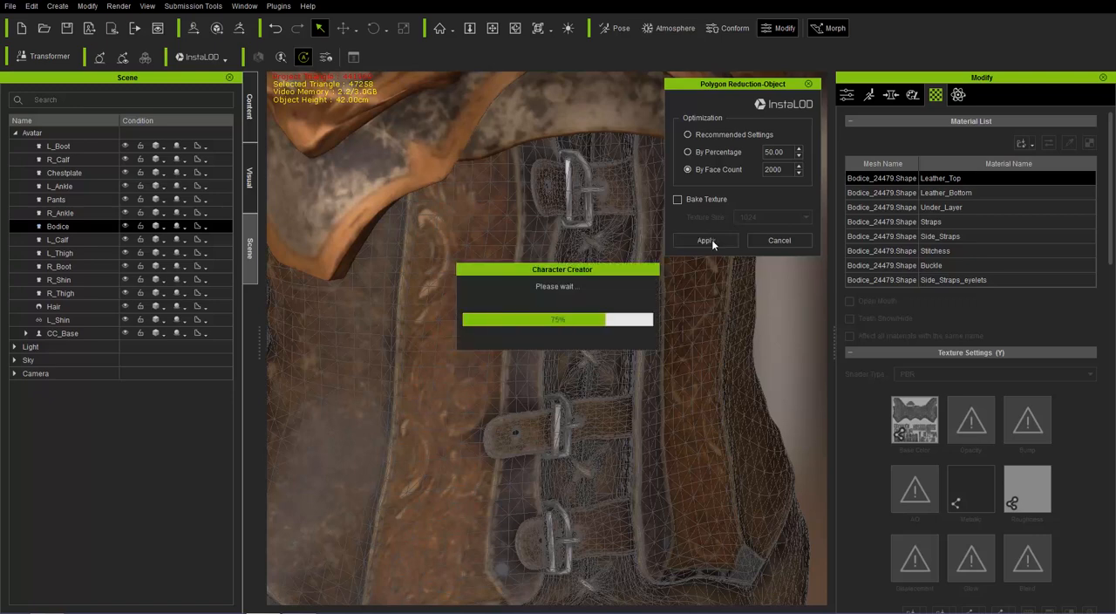
click(704, 240)
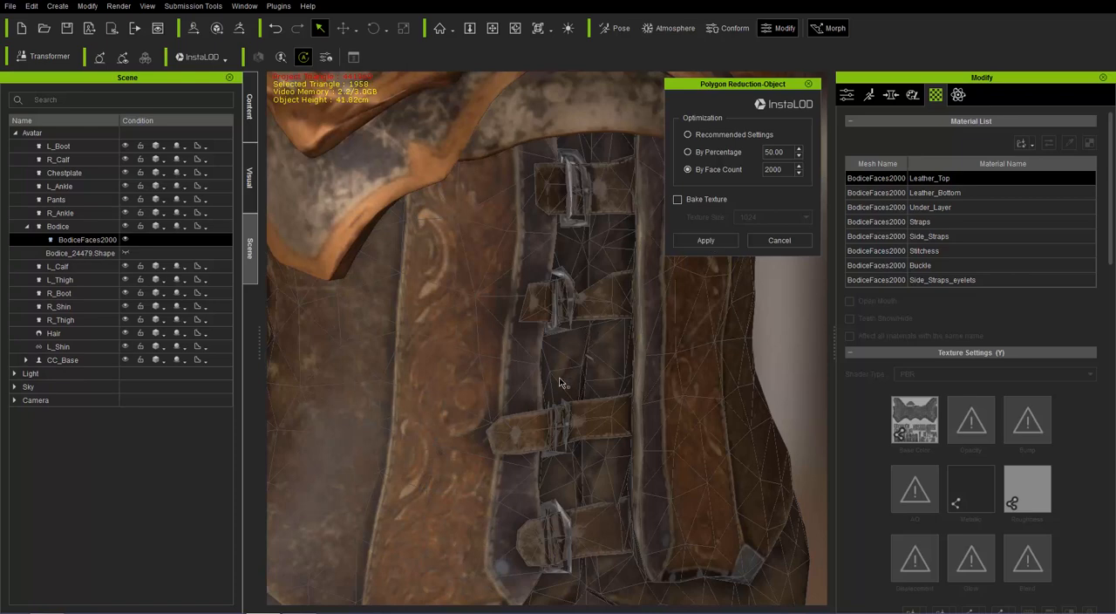
mouse_move(589, 364)
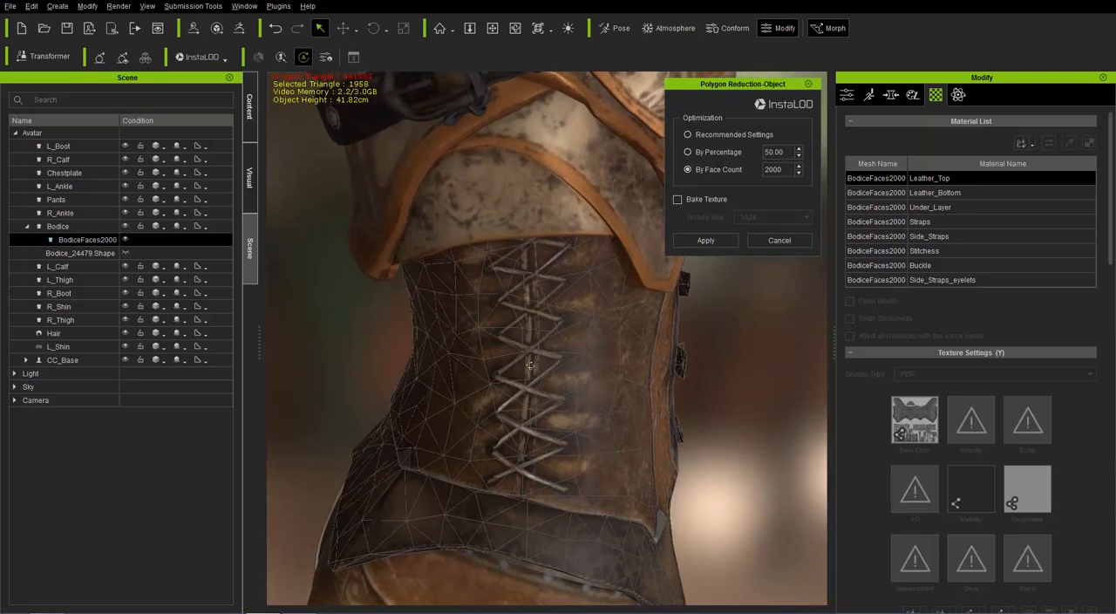
drag(530, 364, 538, 384)
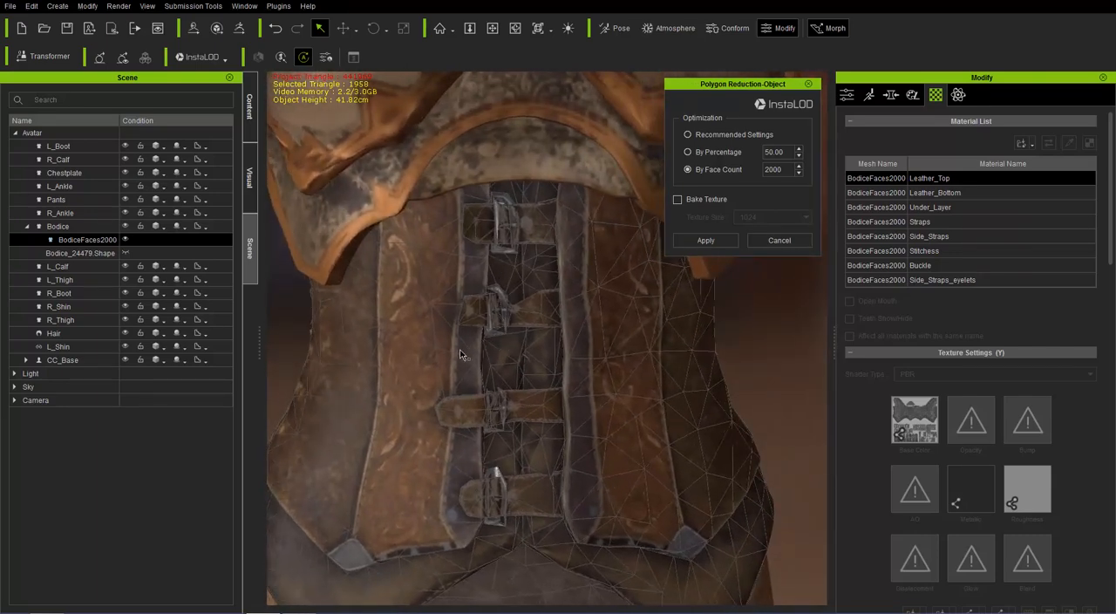
drag(460, 354, 596, 373)
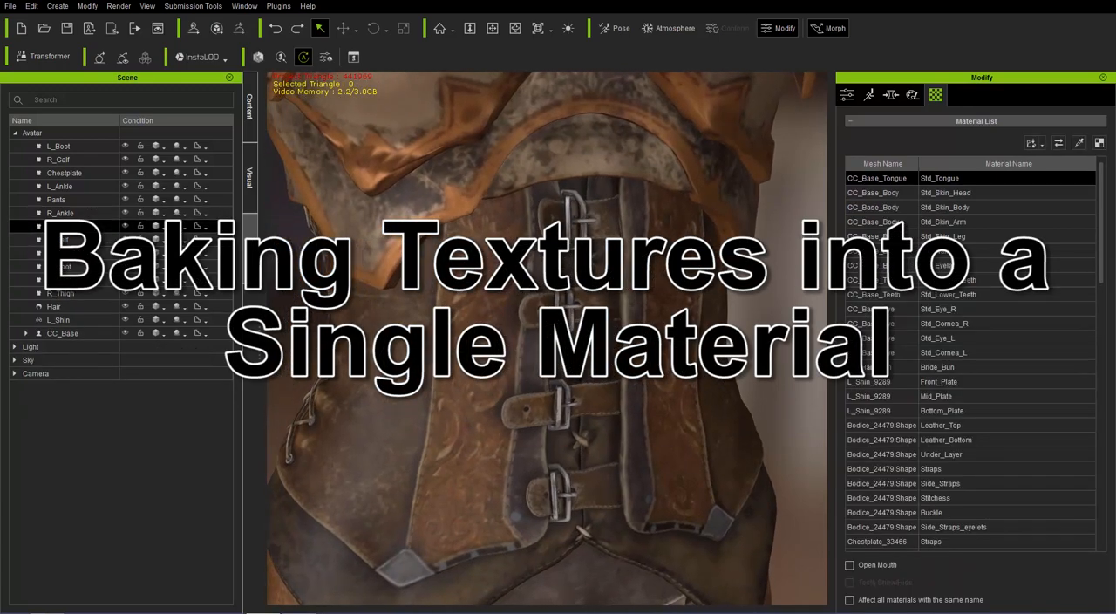
- Reselect the original full-detail Bodice and show InstaLOD's reduction options
click(58, 227)
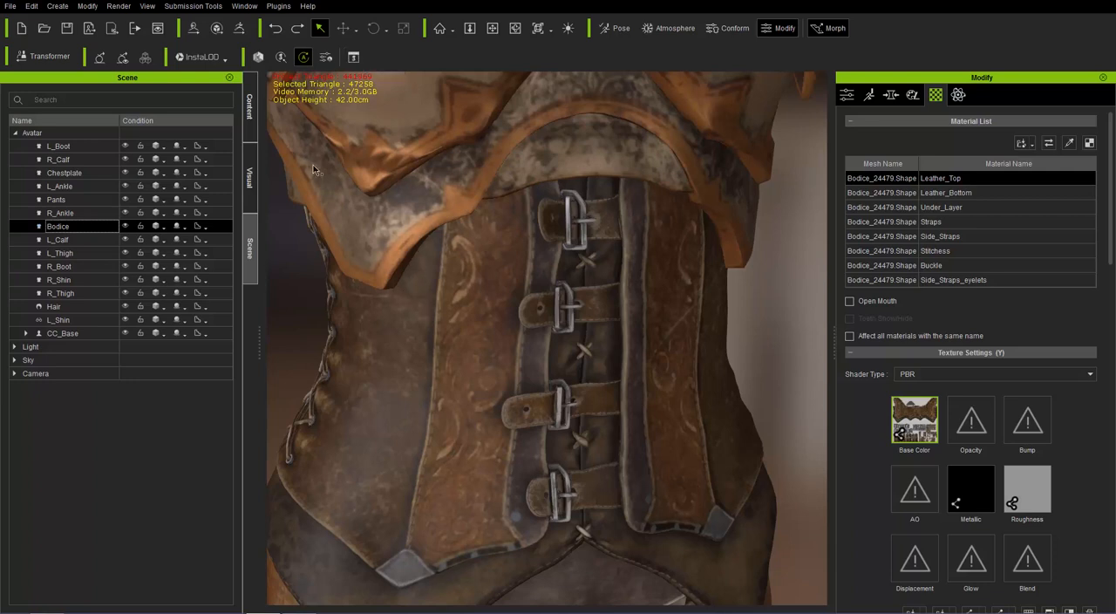
click(200, 56)
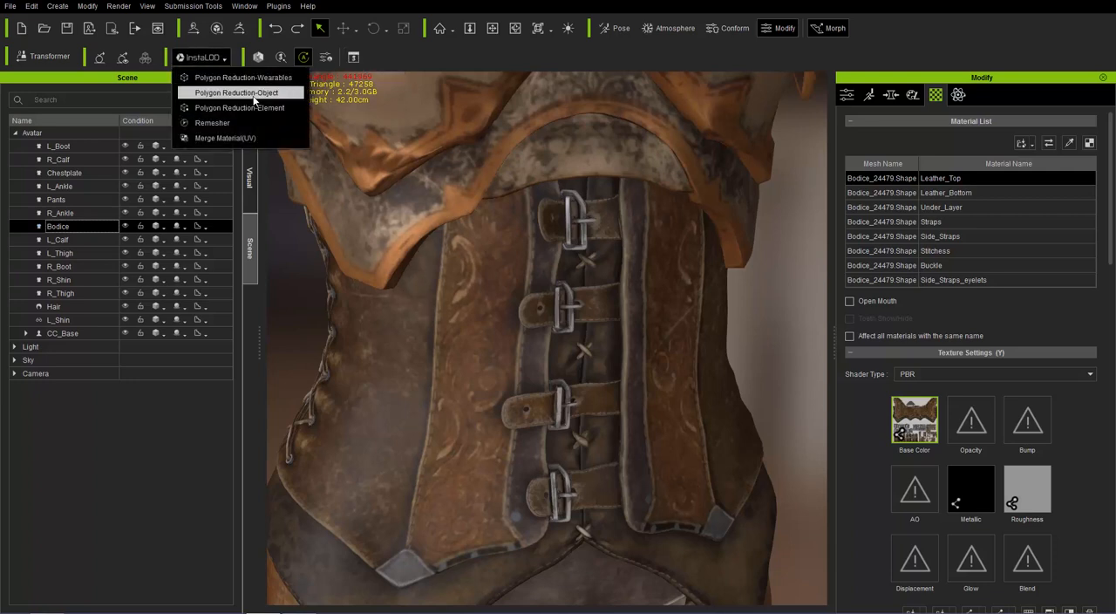
- In Polygon Reduction Object, enable Bake Texture with a 2048 texture size at 2000 faces
click(237, 93)
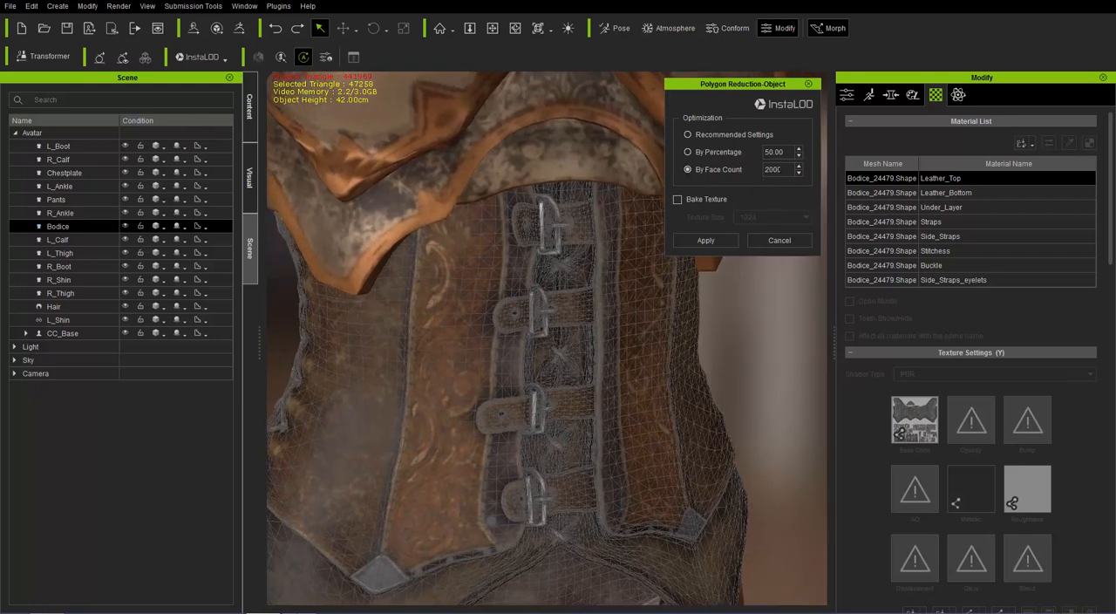
click(676, 198)
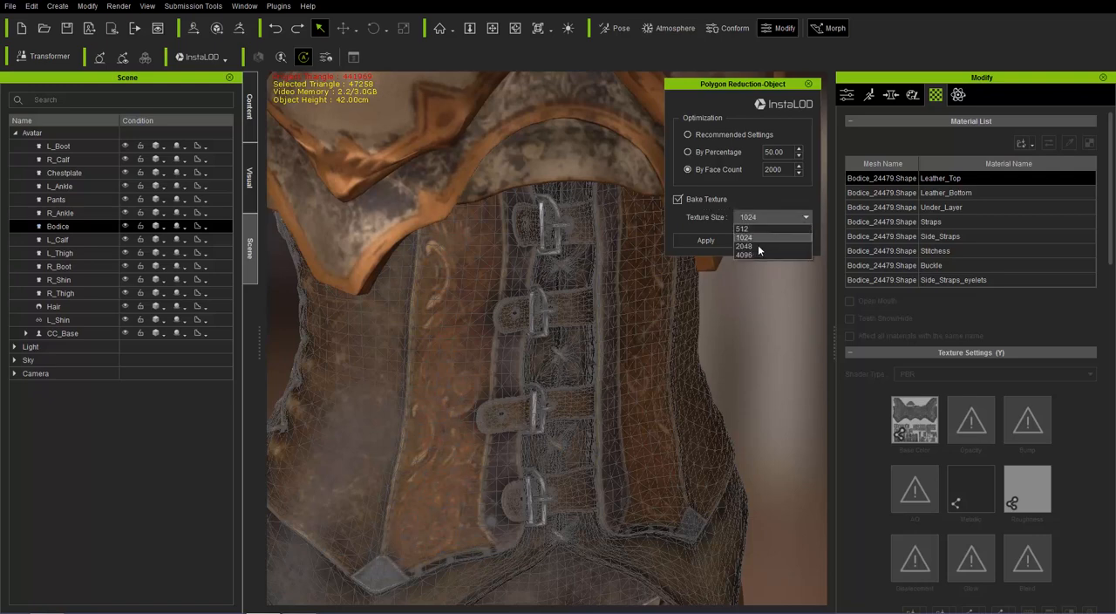
click(742, 246)
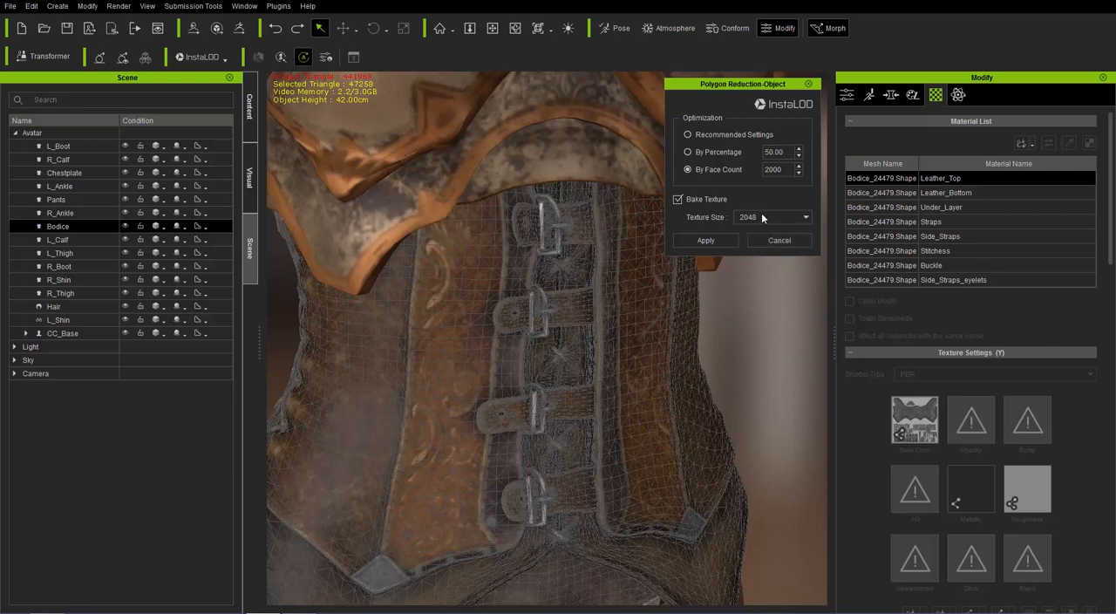
click(804, 216)
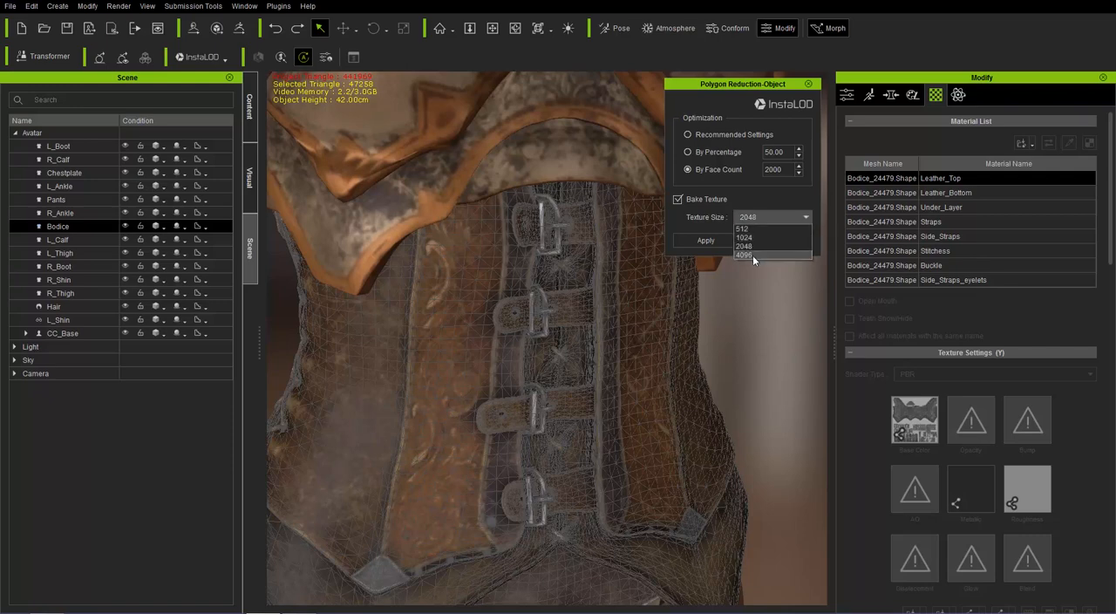
click(743, 245)
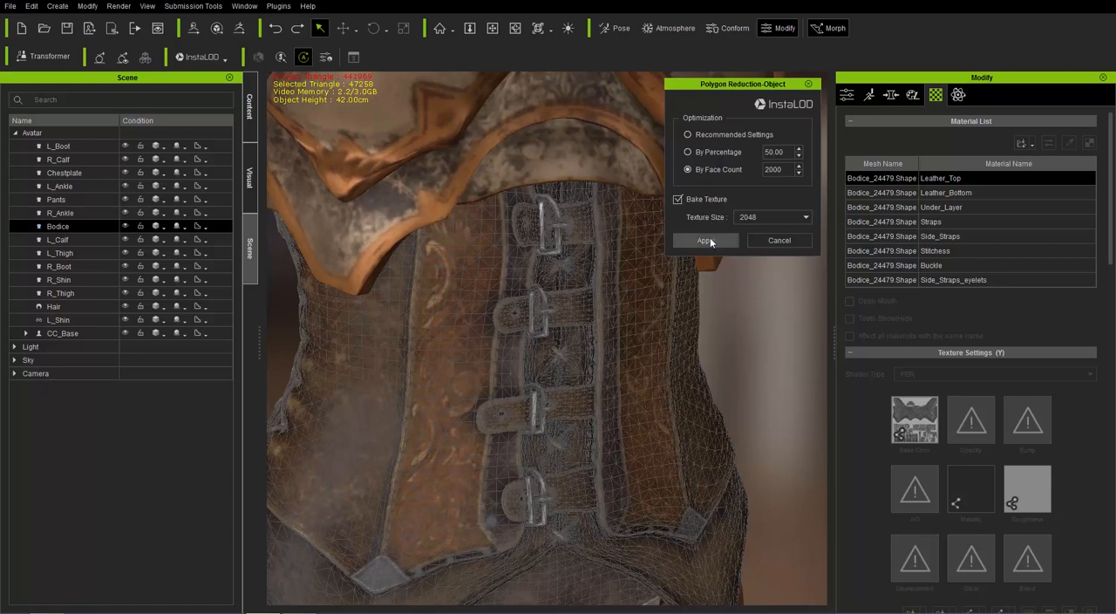
- Apply the reduction, producing a 2000-face bodice with a single BAKE material
click(705, 240)
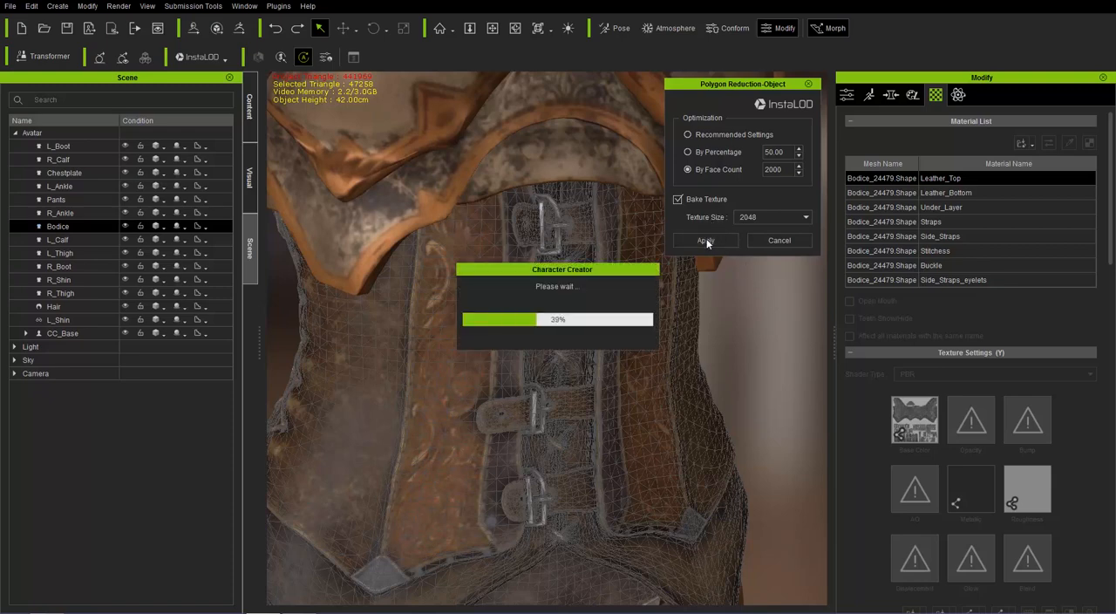
click(704, 241)
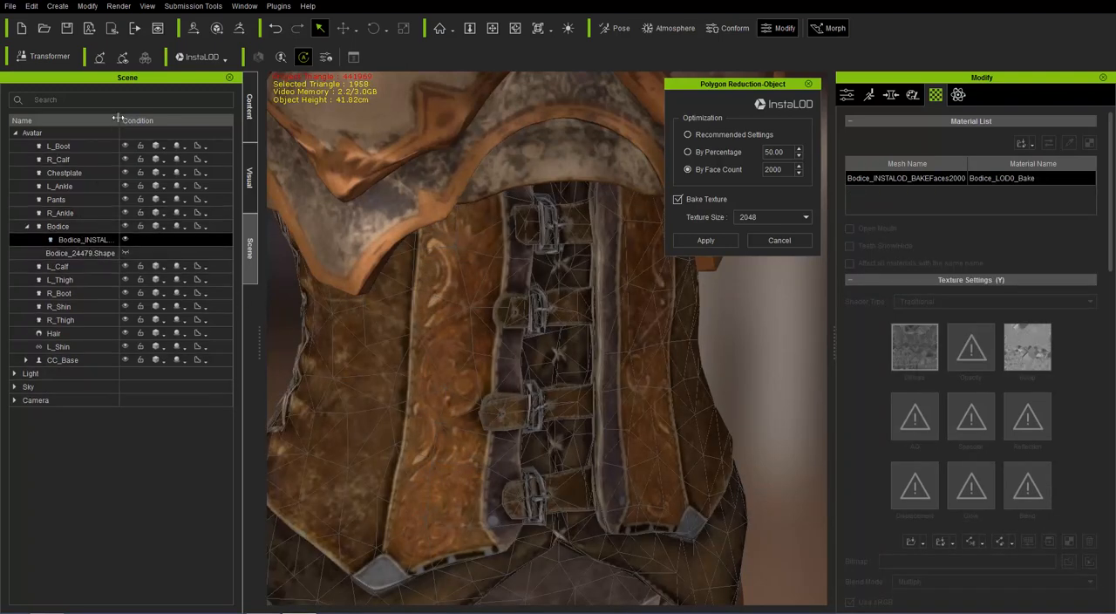
drag(118, 121, 185, 129)
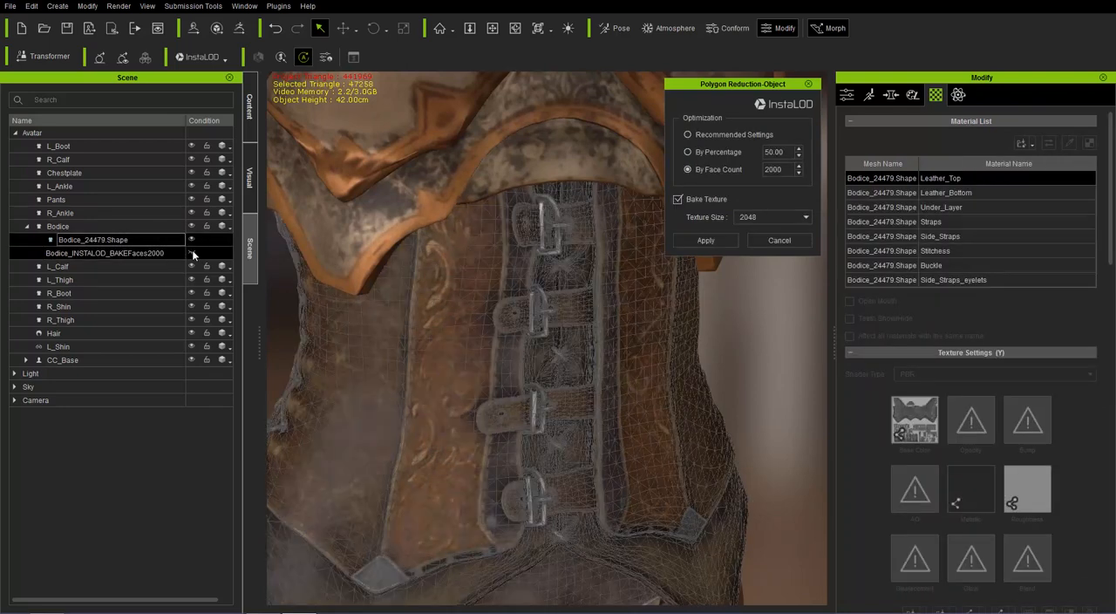
mouse_move(366, 186)
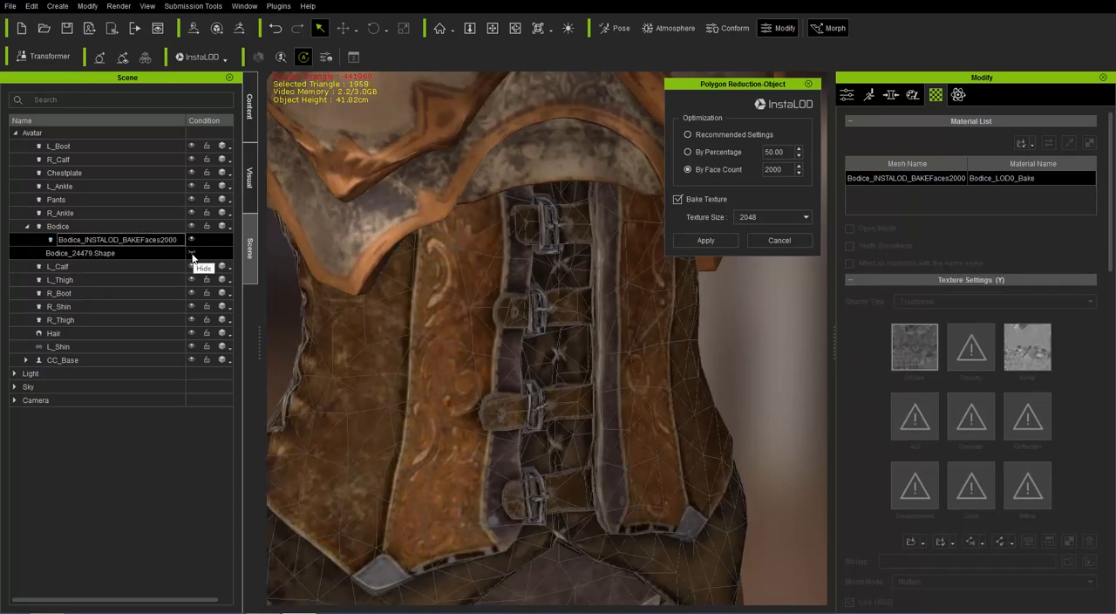
mouse_move(514, 394)
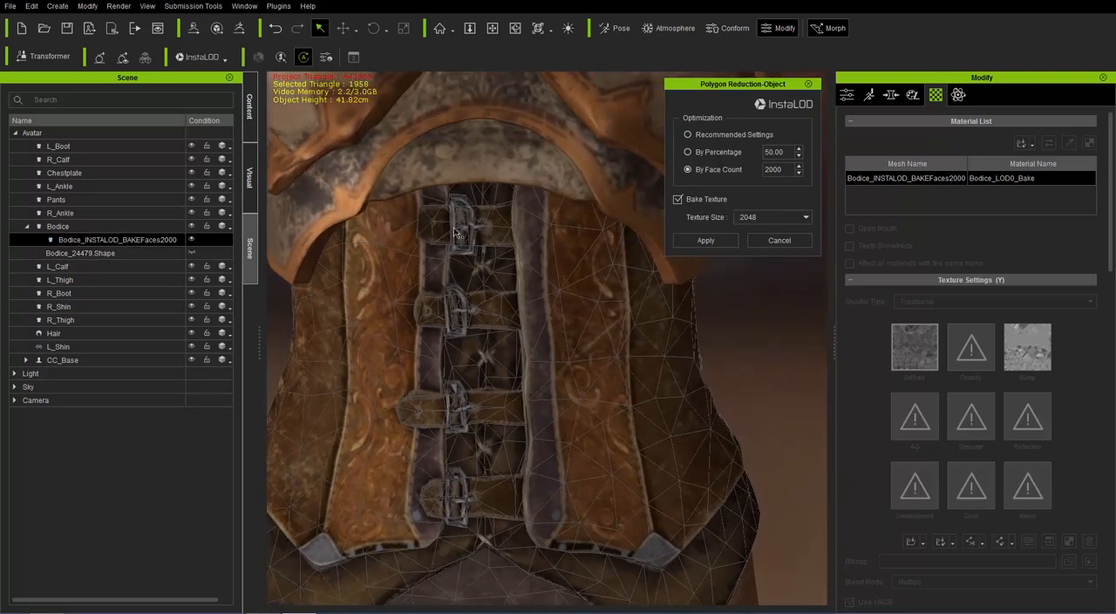
mouse_move(453, 438)
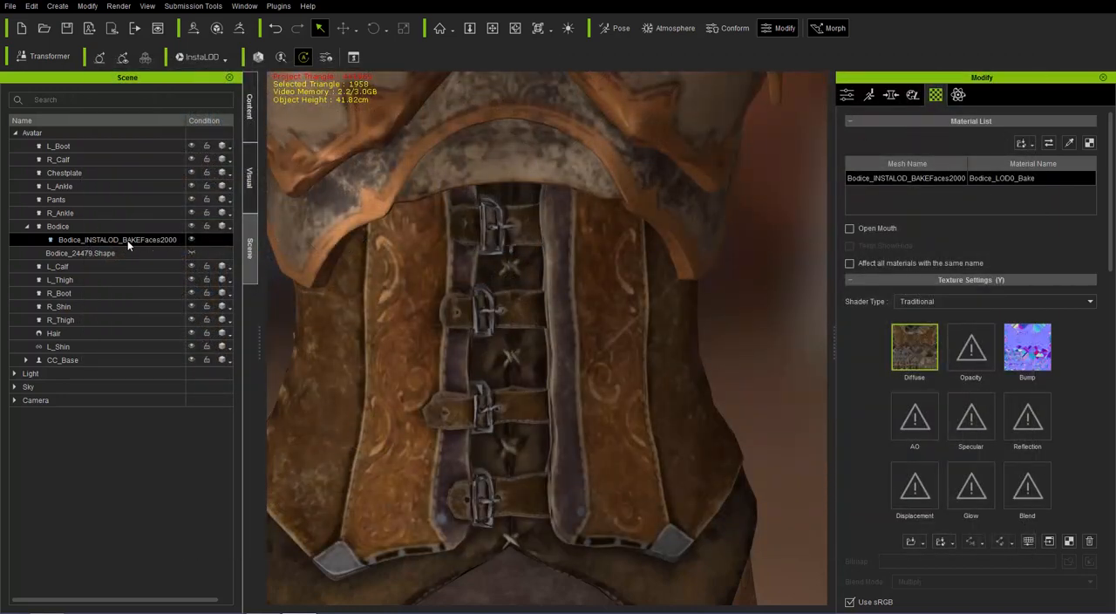
mouse_move(136, 247)
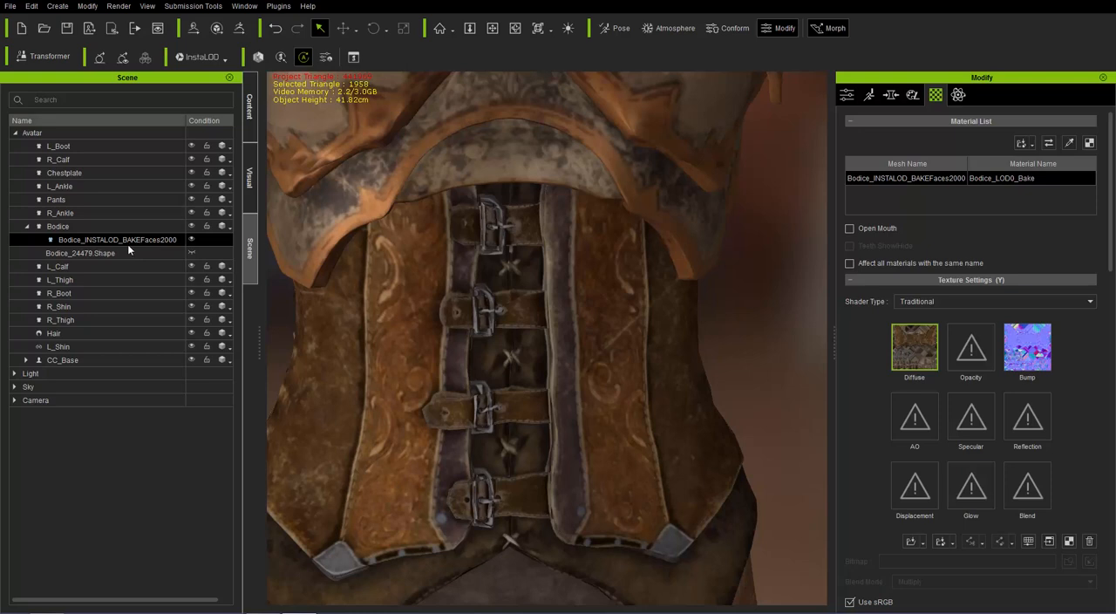
mouse_move(175, 251)
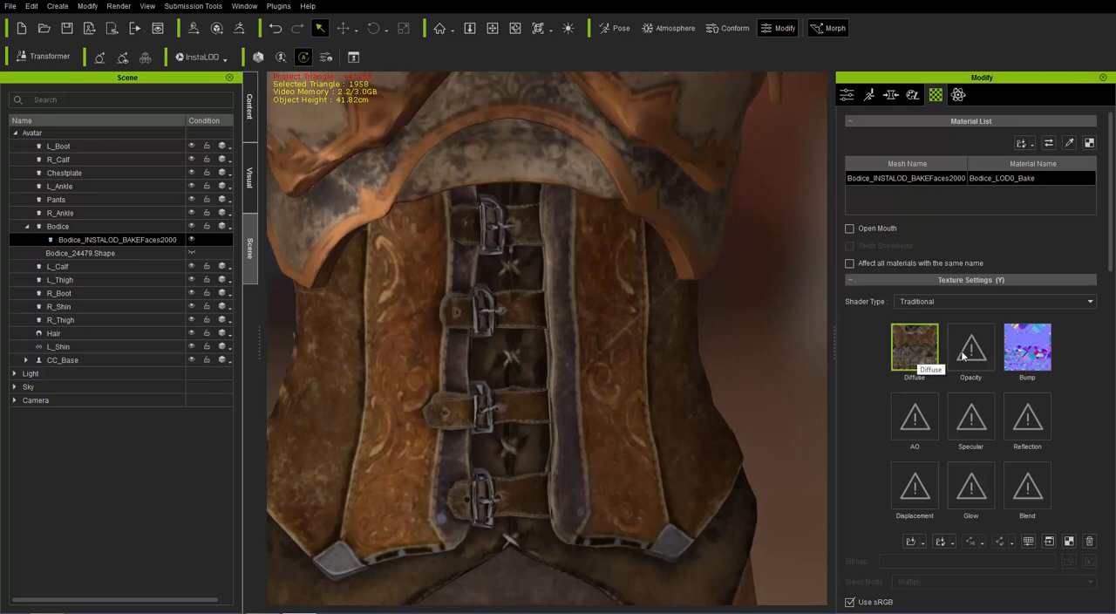
scroll(down, 3)
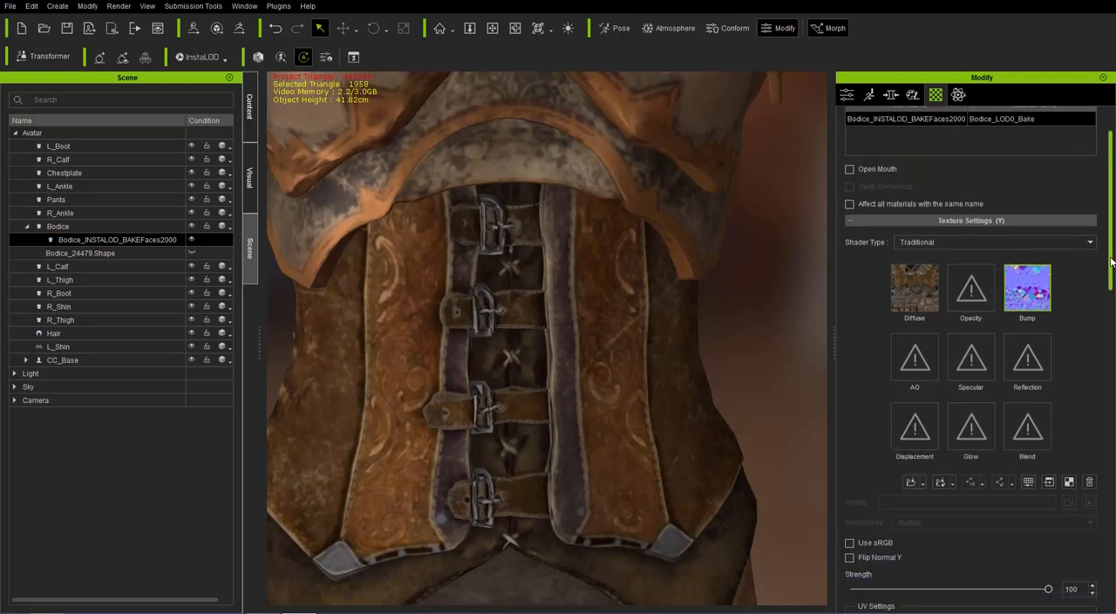
scroll(down, 3)
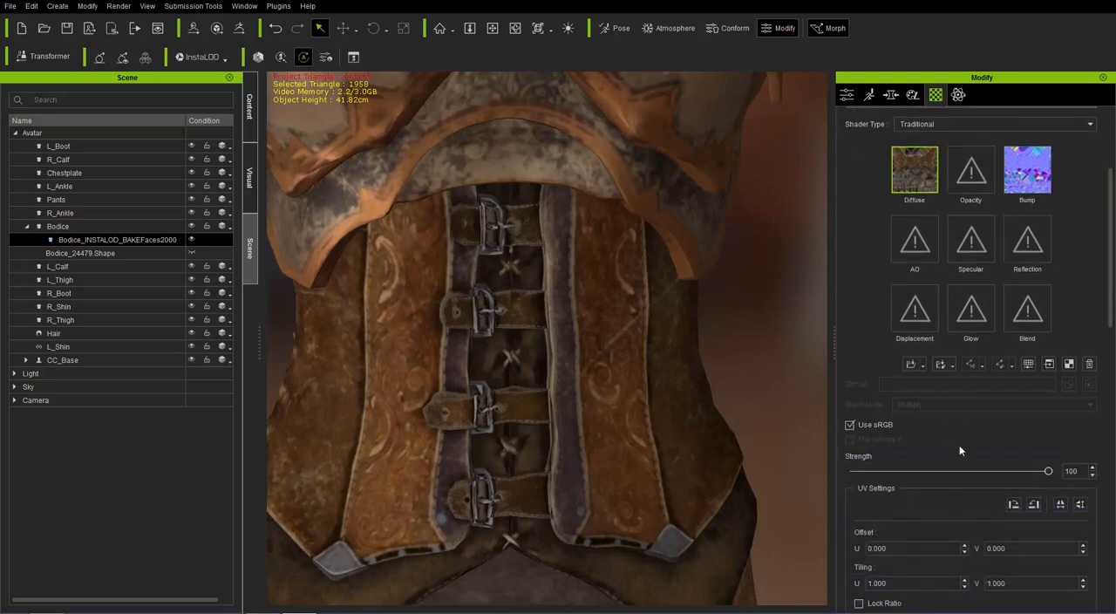
- Set Diffuse Strength to 0 and Diffuse Color to grey 145,145,145, leaving the bare bumped mesh
drag(1050, 471, 911, 471)
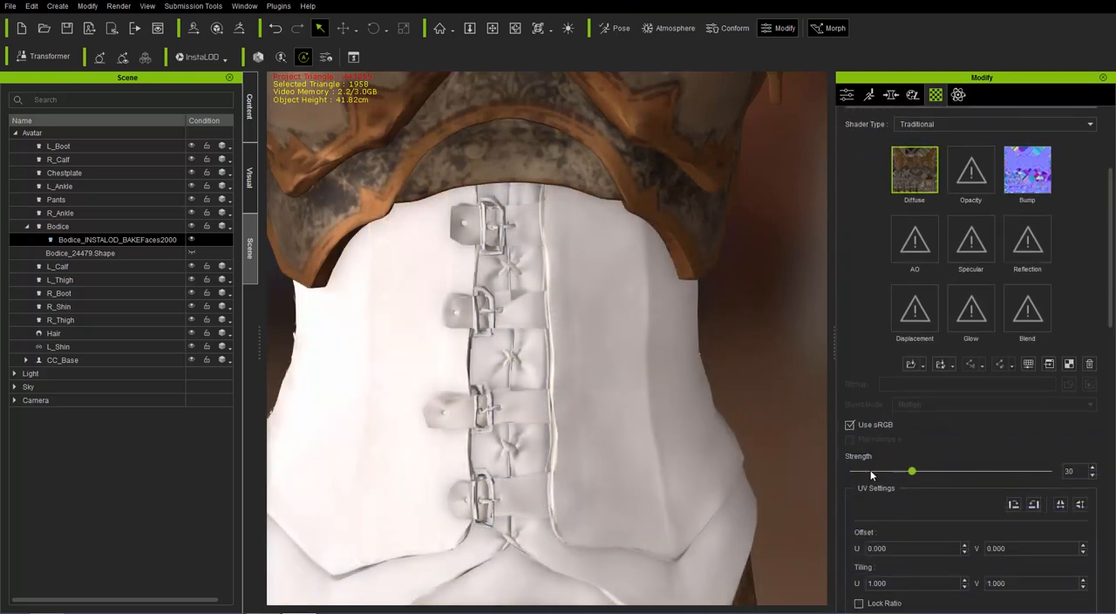
drag(912, 471, 850, 470)
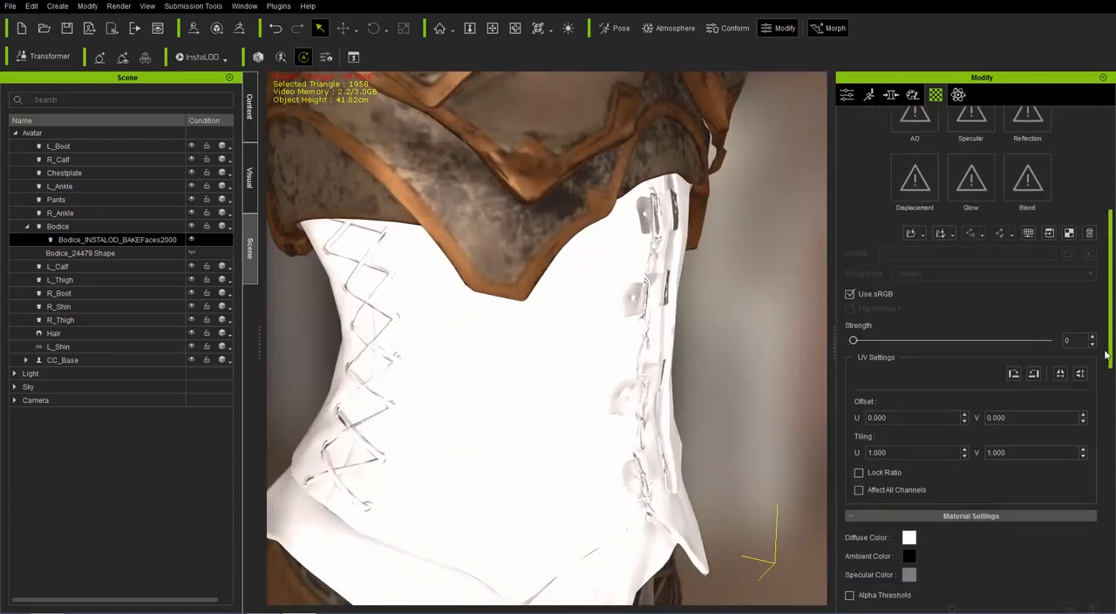
click(910, 537)
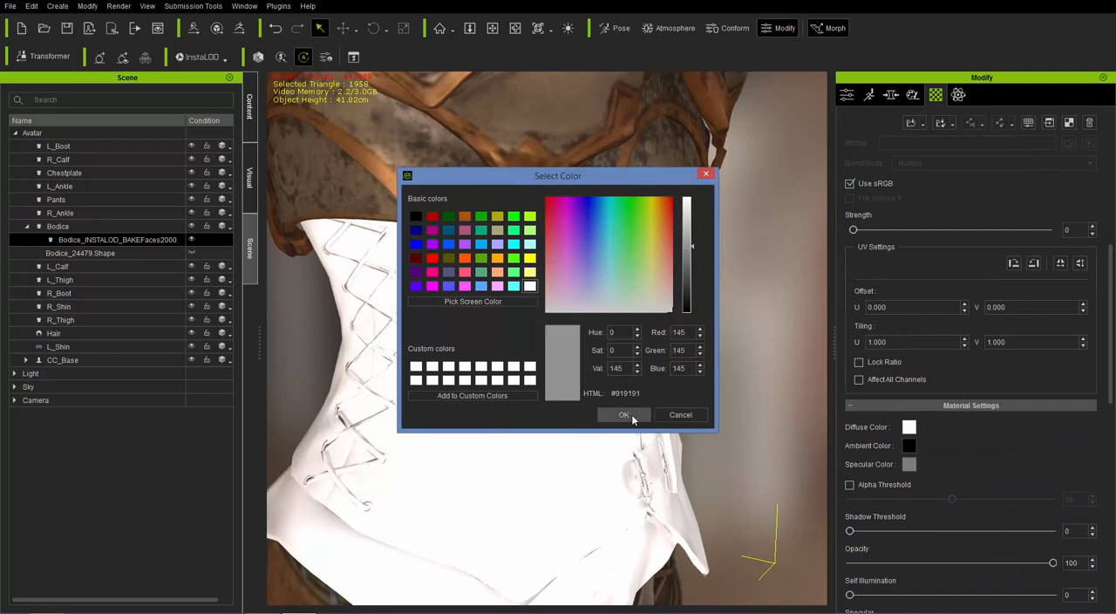
click(624, 415)
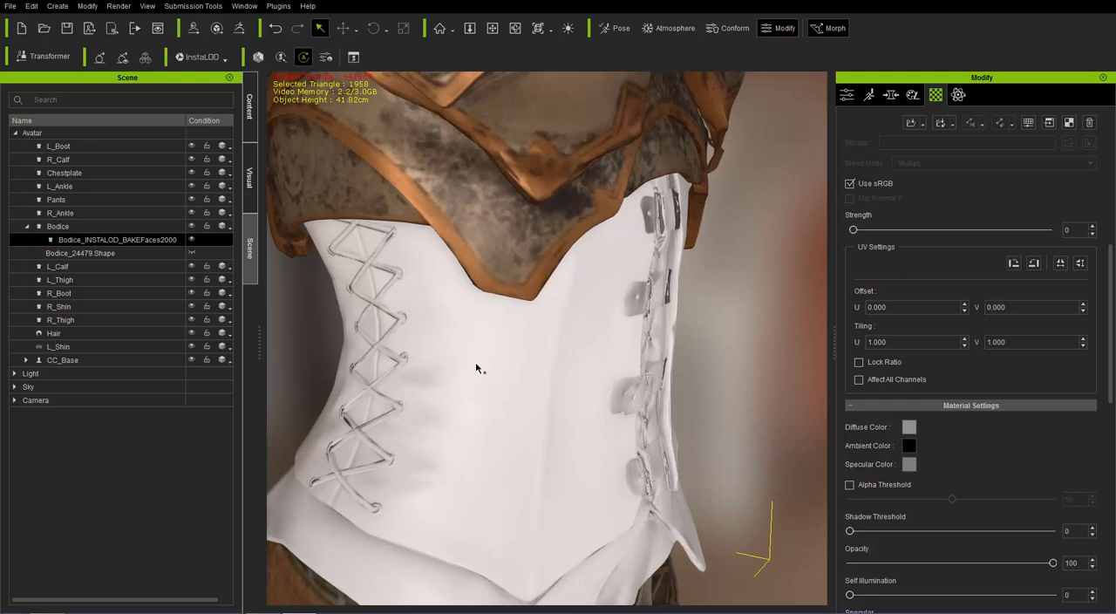
mouse_move(491, 382)
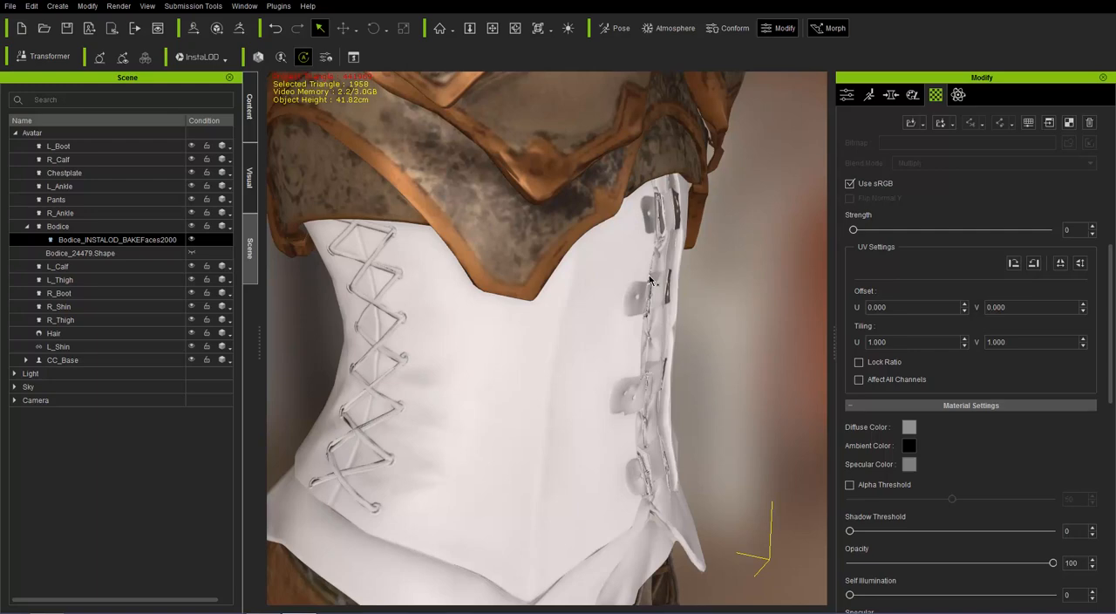
drag(648, 279, 519, 363)
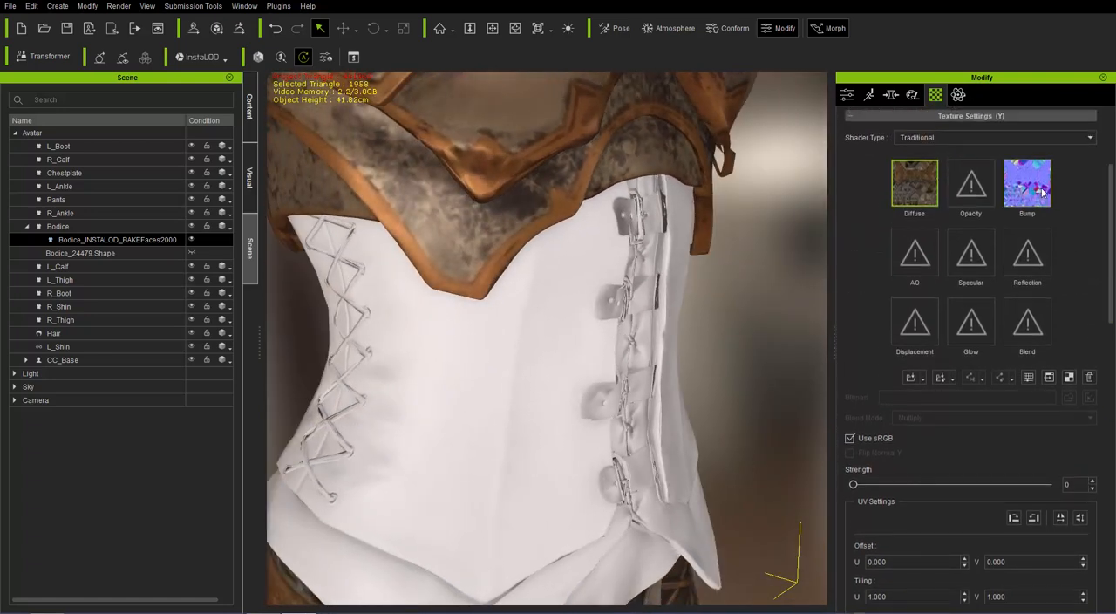
- Toggle the Bump channel strength between 0 and 100, ending at 100 to restore buckle detail
click(1027, 183)
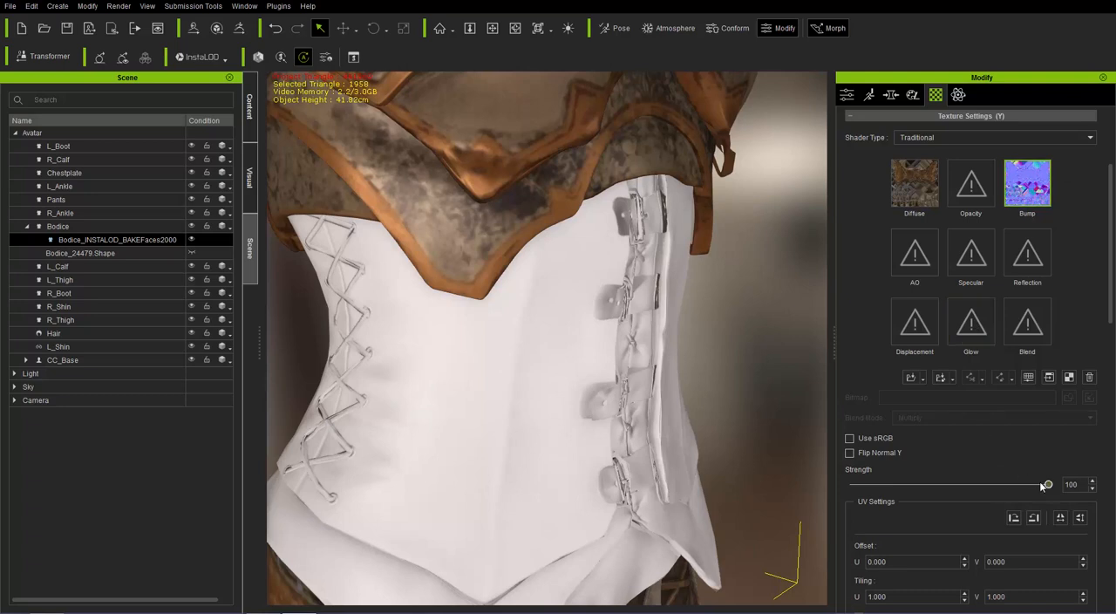
drag(1046, 485, 852, 484)
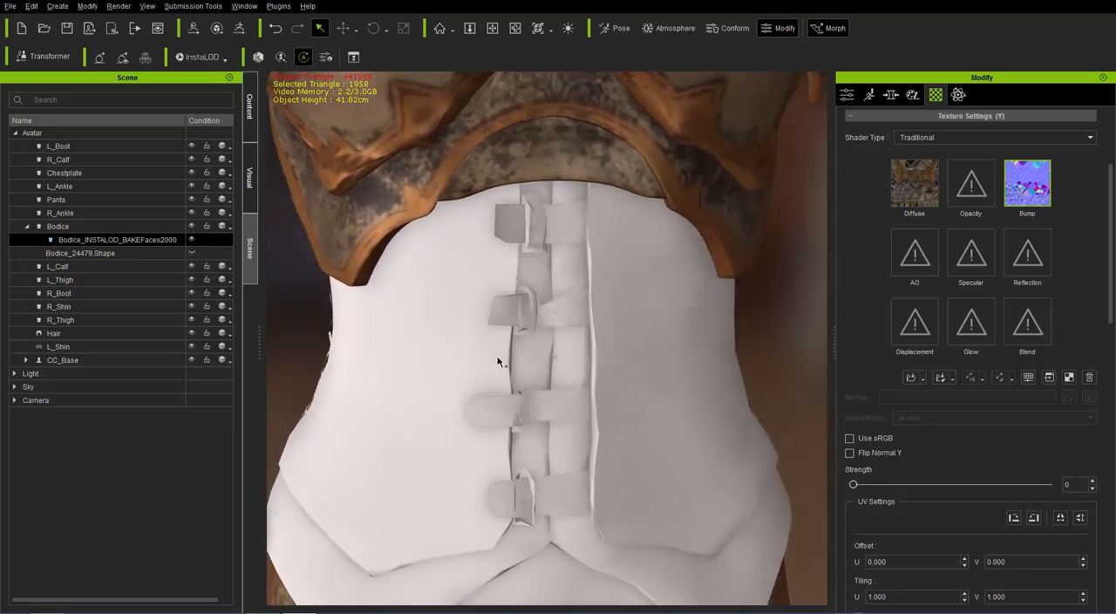
mouse_move(508, 295)
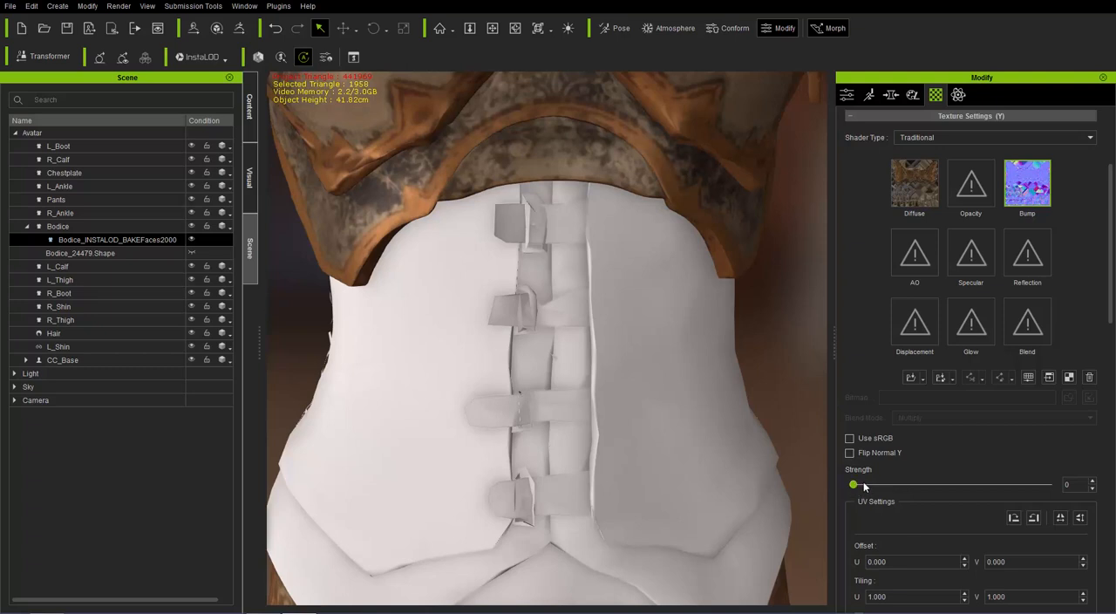
drag(854, 484, 1049, 484)
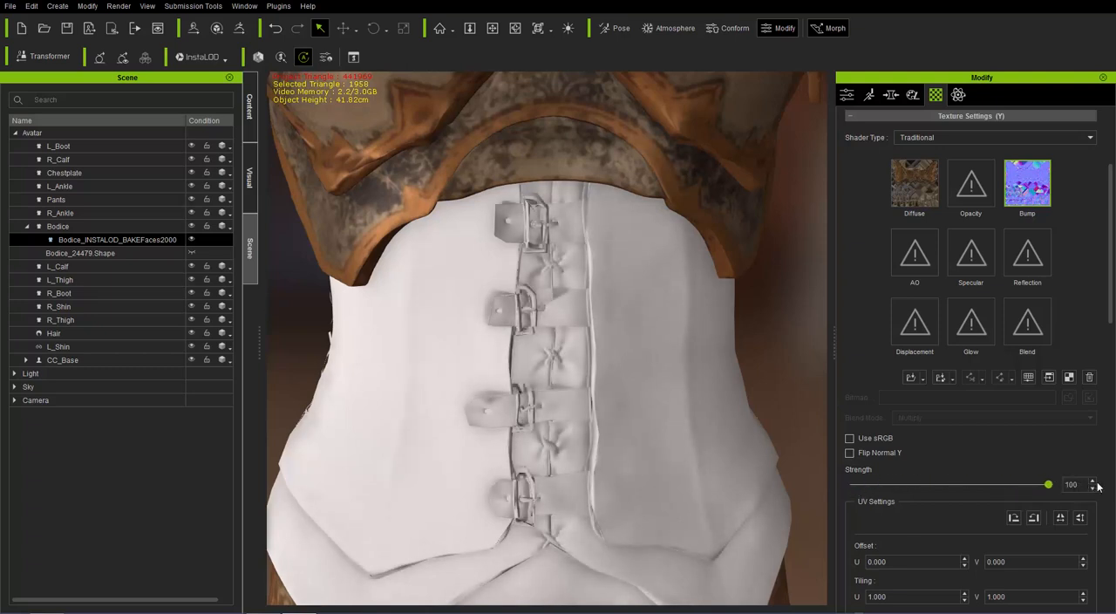
drag(1047, 484, 850, 485)
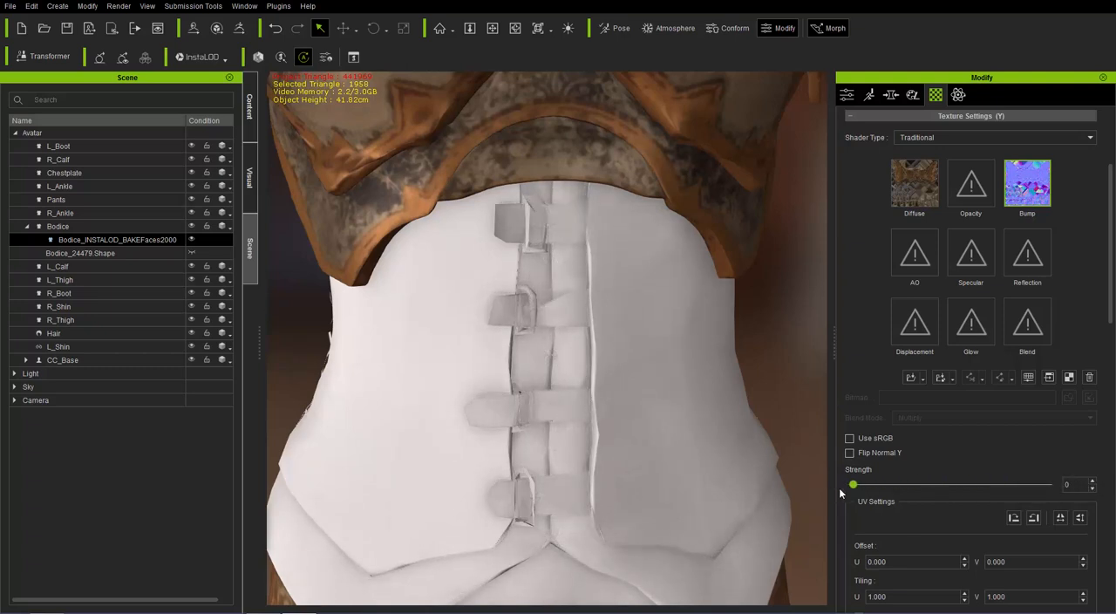
drag(853, 485, 1050, 485)
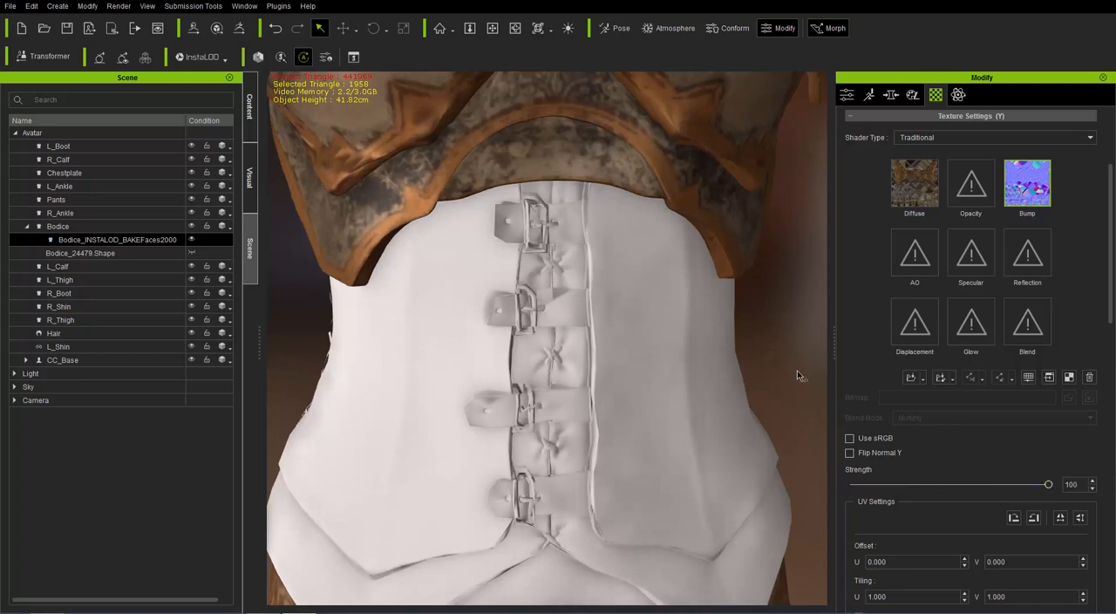
mouse_move(353, 394)
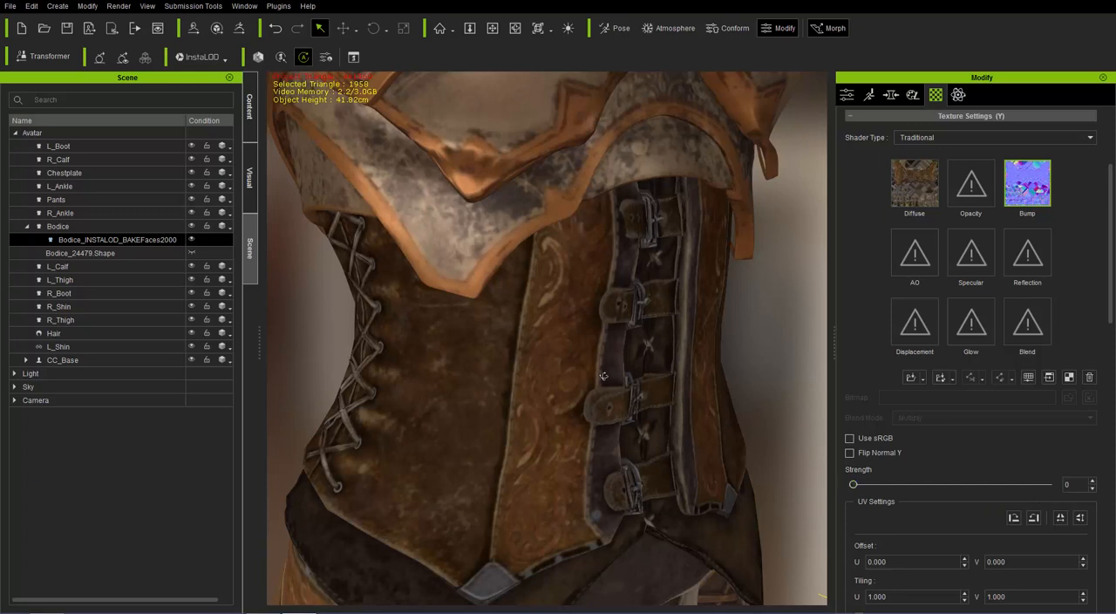
- On the textured bodice, toggle Bump Strength between 0 and 100, finishing at full strength
drag(852, 485, 997, 484)
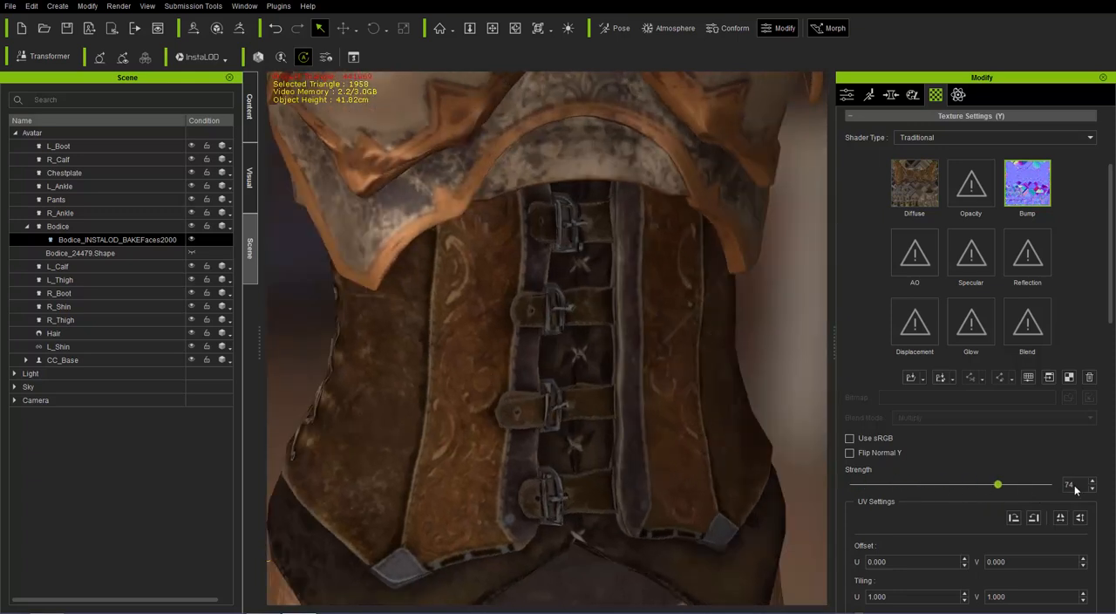
drag(997, 485, 1049, 485)
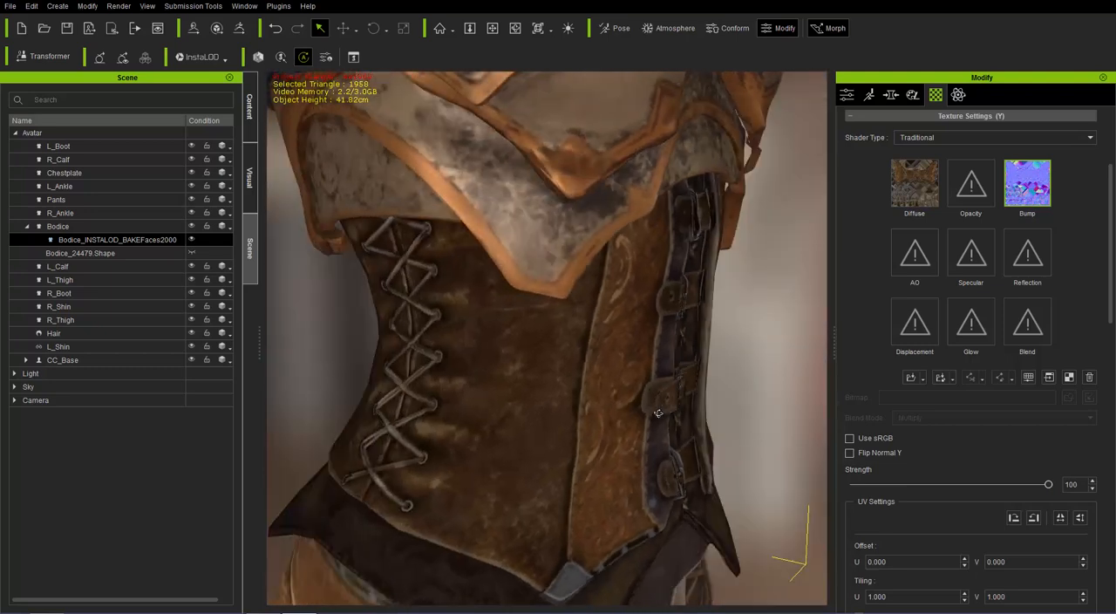
drag(1049, 485, 853, 485)
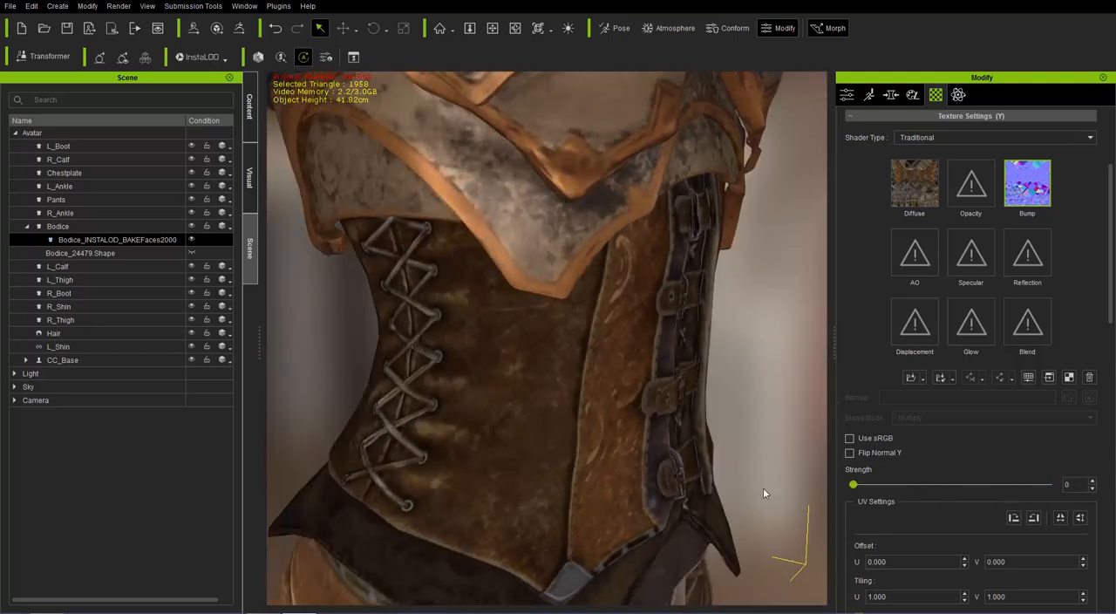
drag(852, 484, 1049, 484)
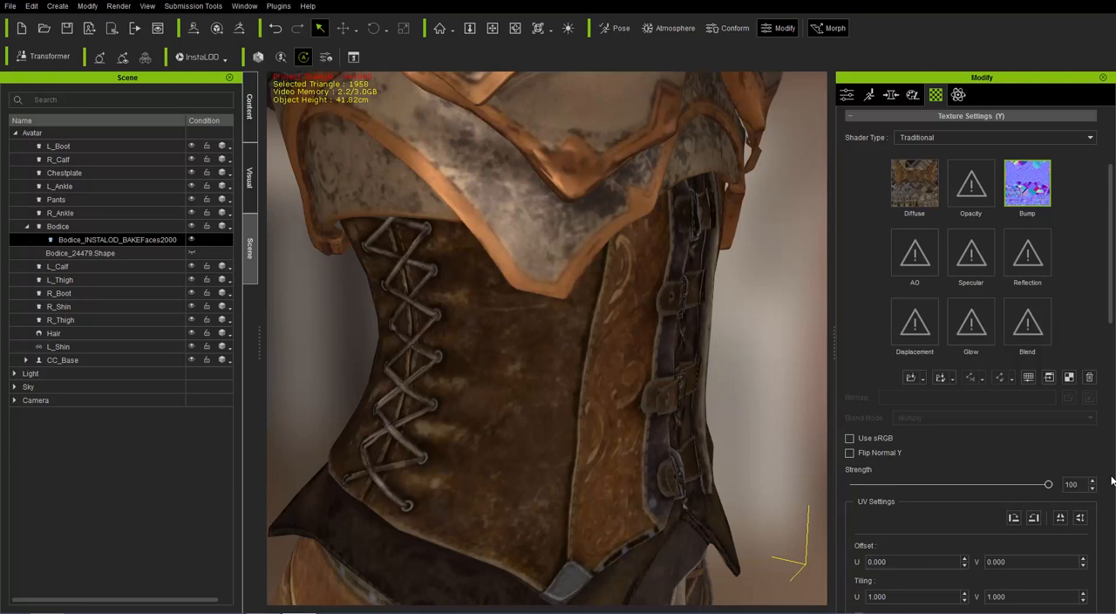